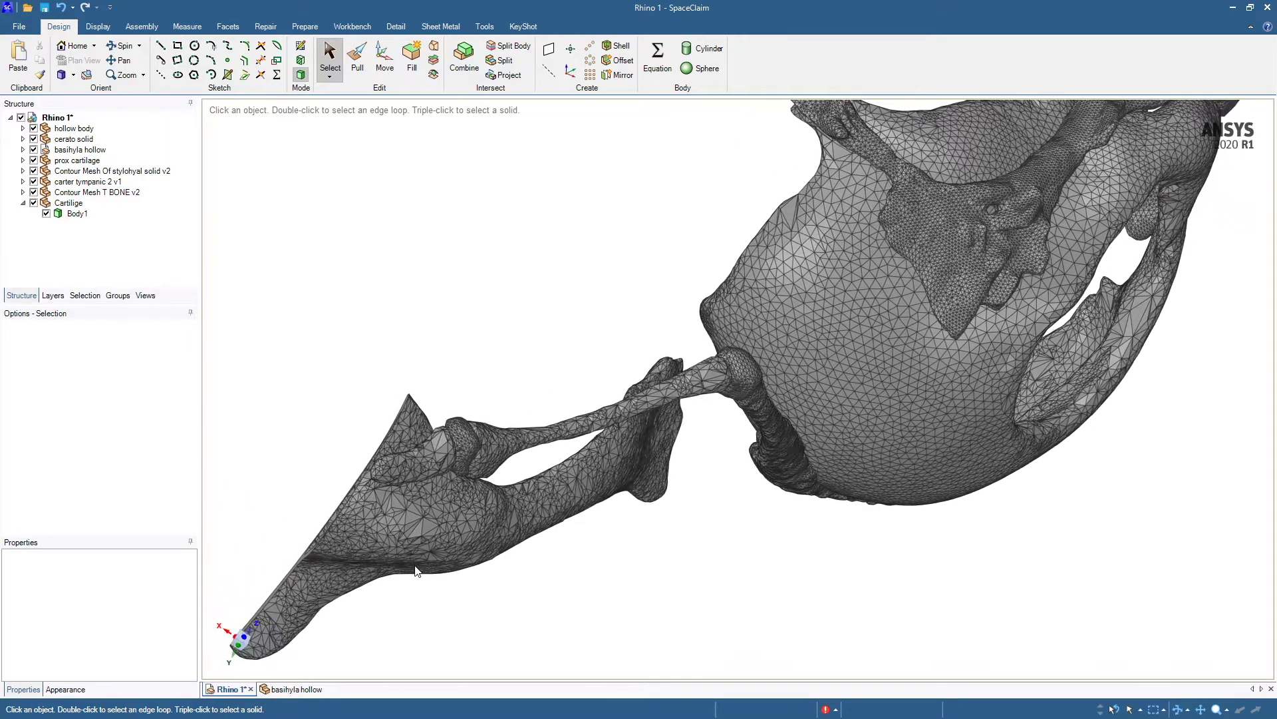
Switch from the Rhino 1 skull assembly to the basihyla hollow bone document
{"action": "left_click", "coordinate": [728, 383]}
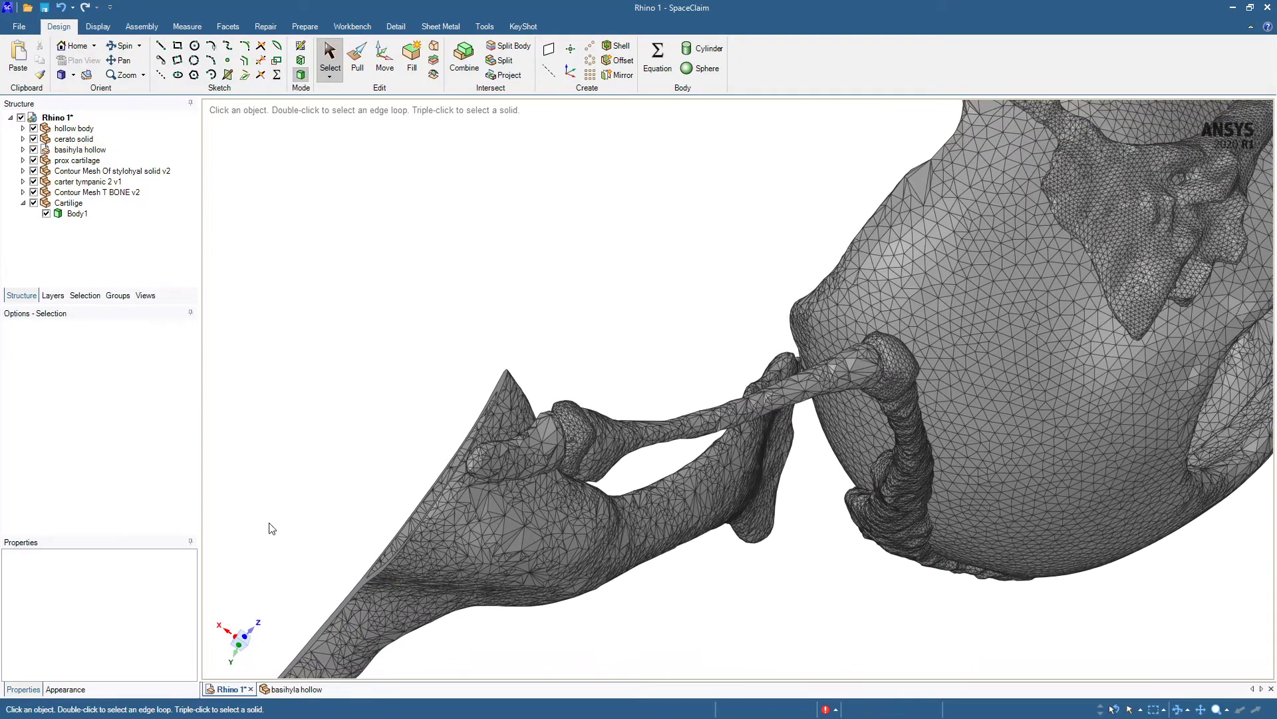
{"action": "left_click", "coordinate": [293, 689]}
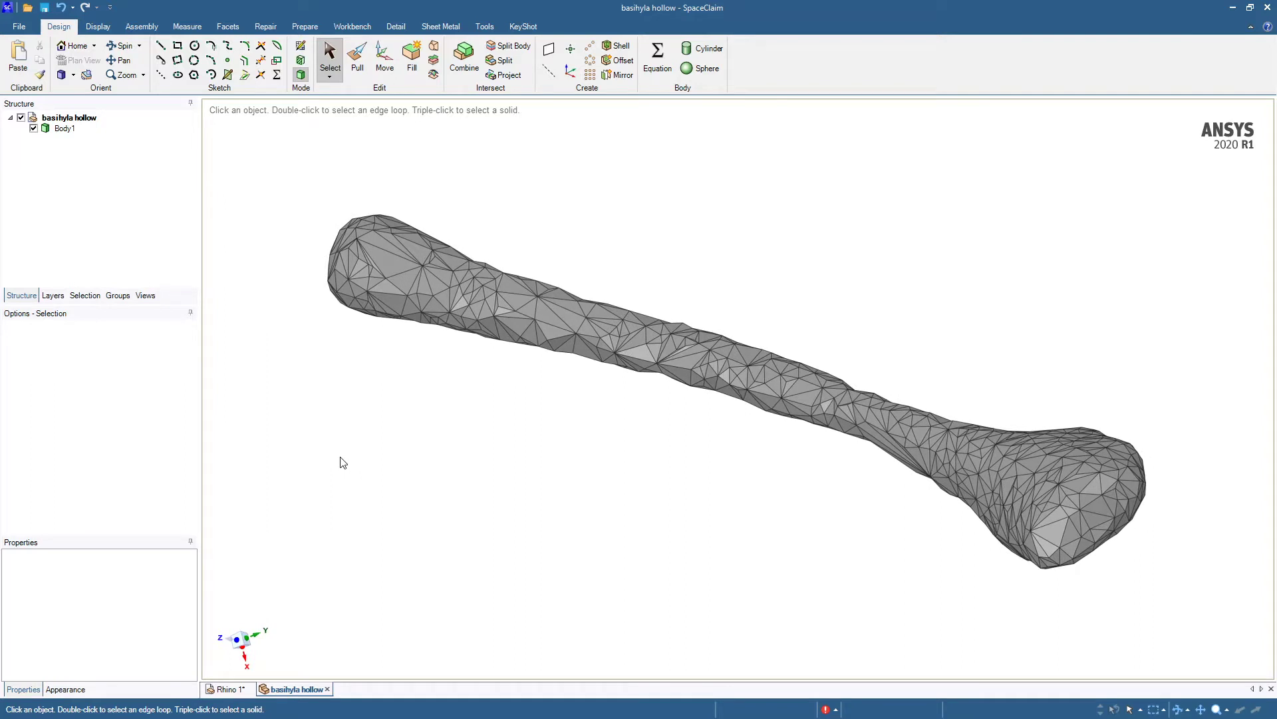
Convert Body1 of the basihyla bone into a faceted body using Facets Convert
{"action": "left_click", "coordinate": [64, 130]}
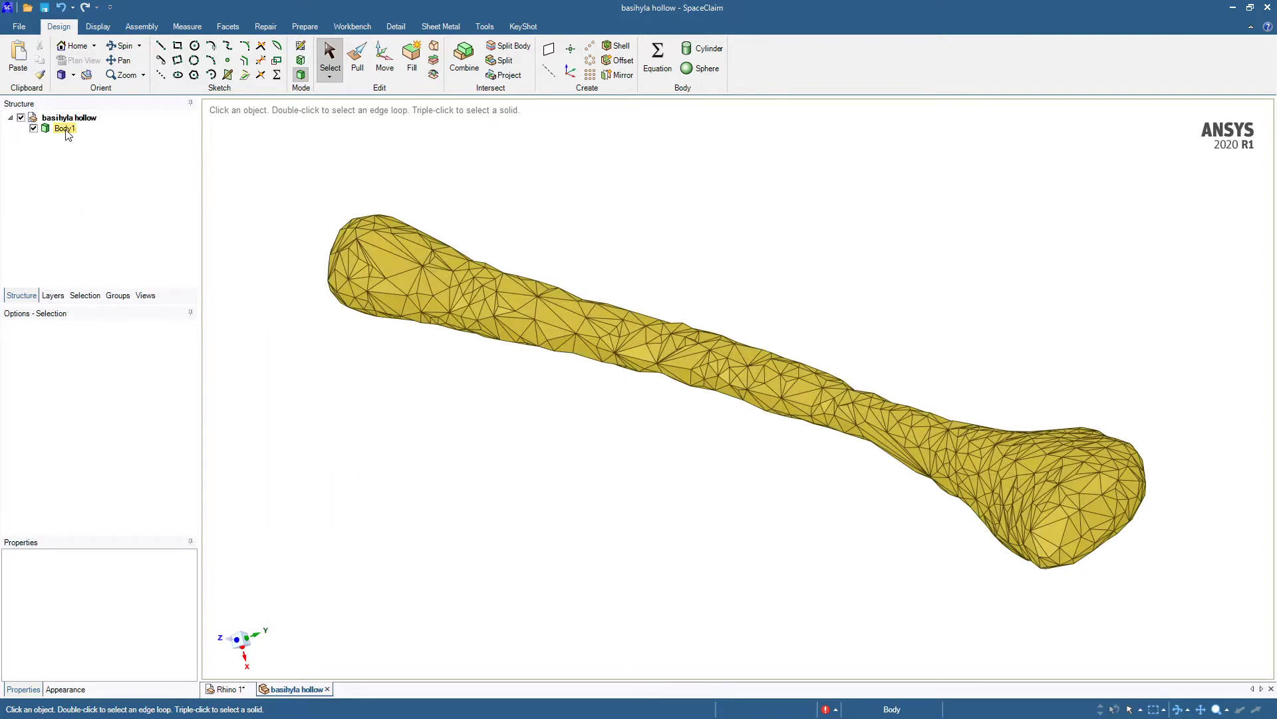
{"action": "left_click", "coordinate": [309, 175]}
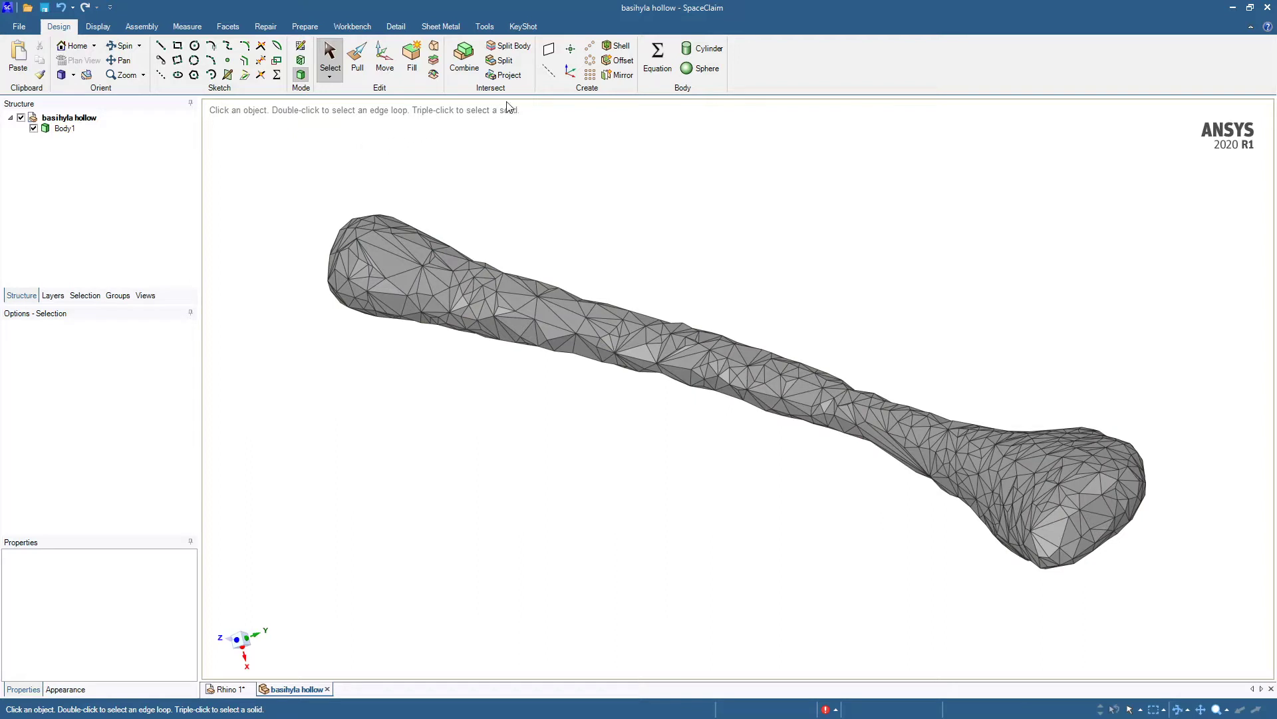
{"action": "left_click", "coordinate": [229, 26]}
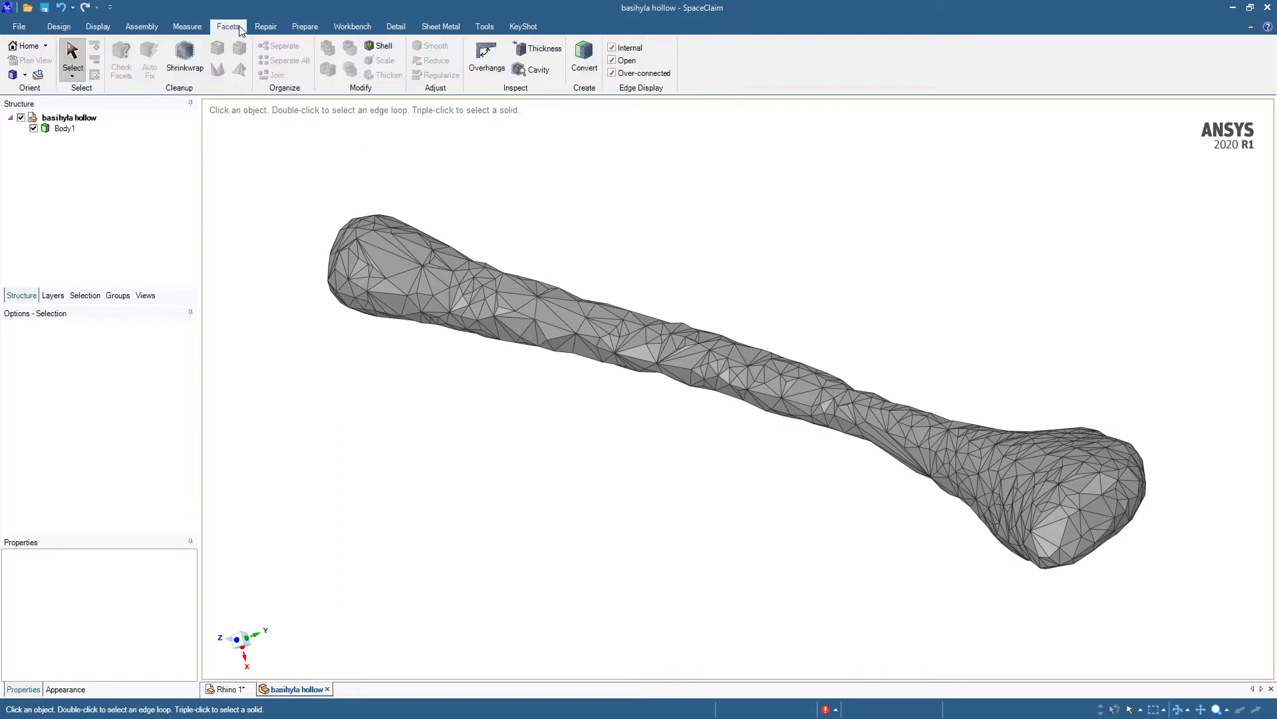
{"action": "left_click", "coordinate": [583, 54]}
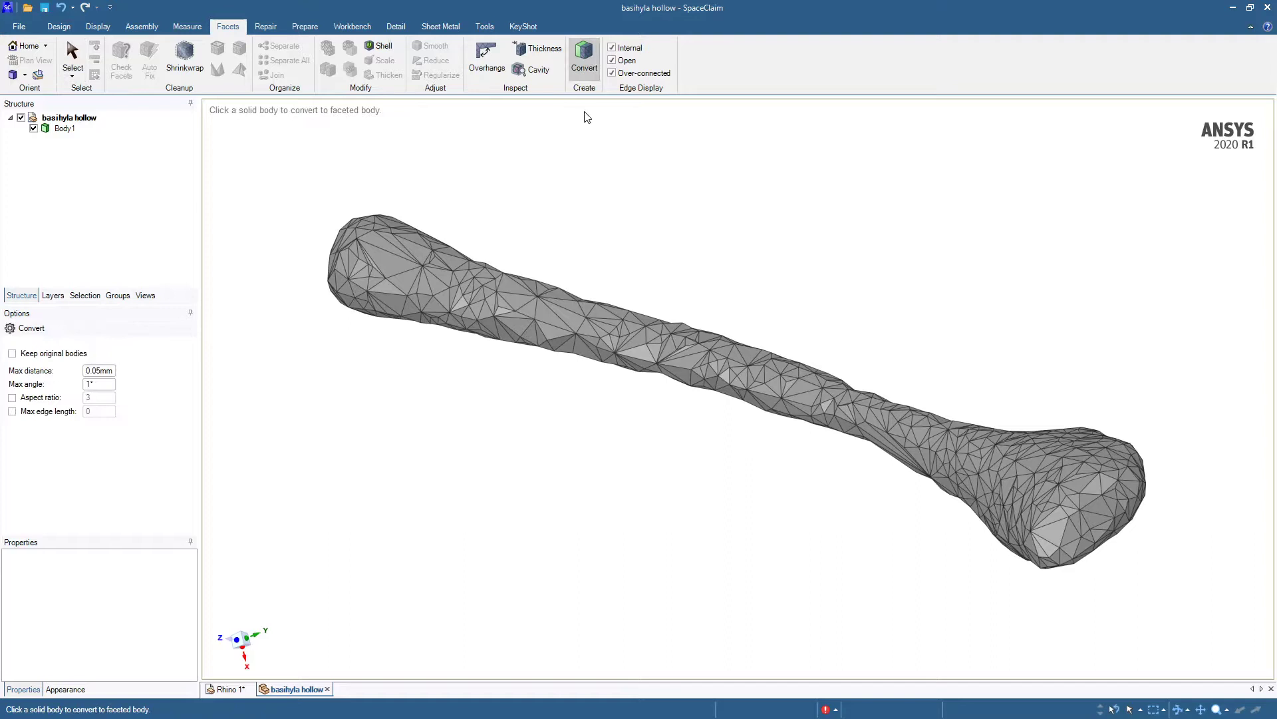
{"action": "left_click", "coordinate": [588, 228]}
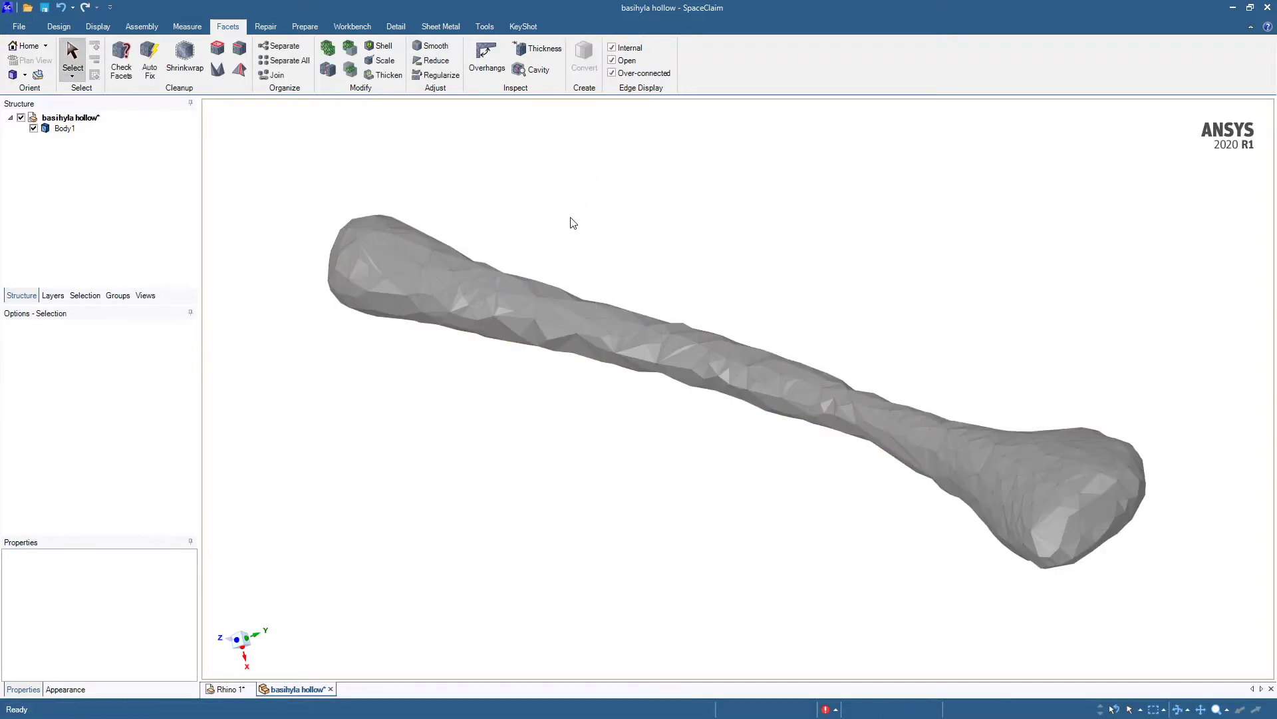
{"action": "mouse_move", "coordinate": [90, 187]}
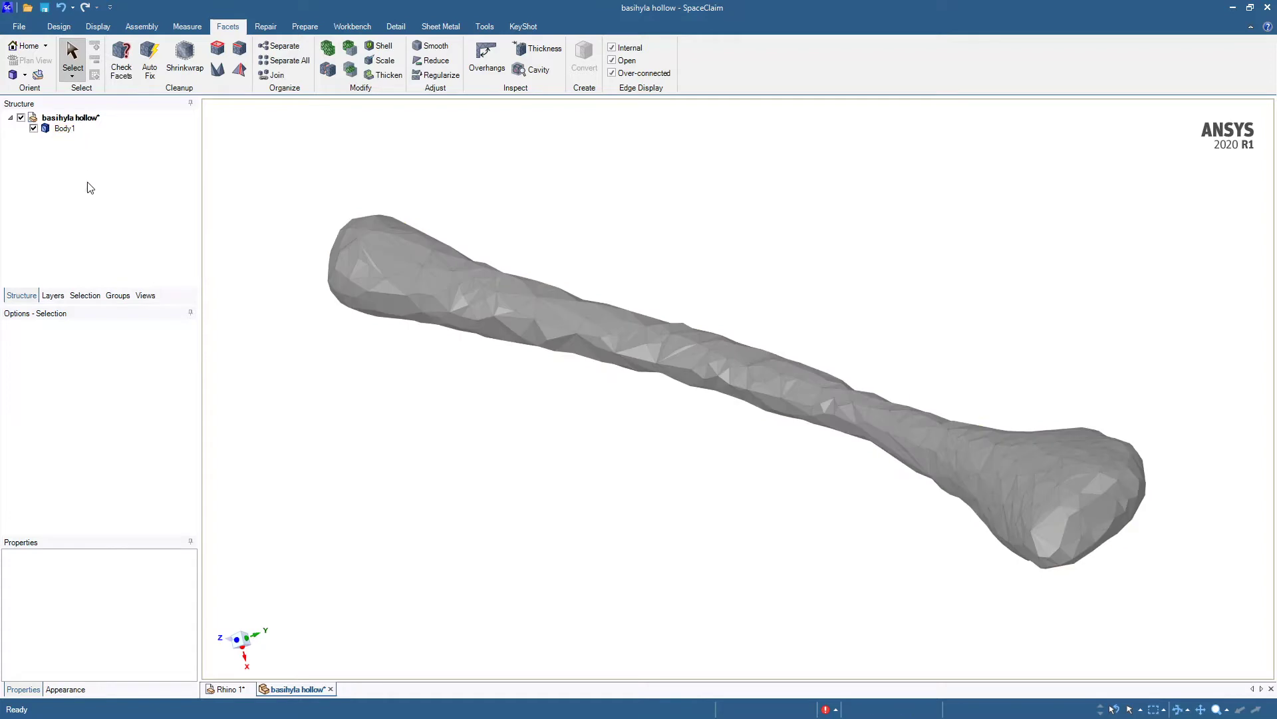
{"action": "mouse_move", "coordinate": [292, 175]}
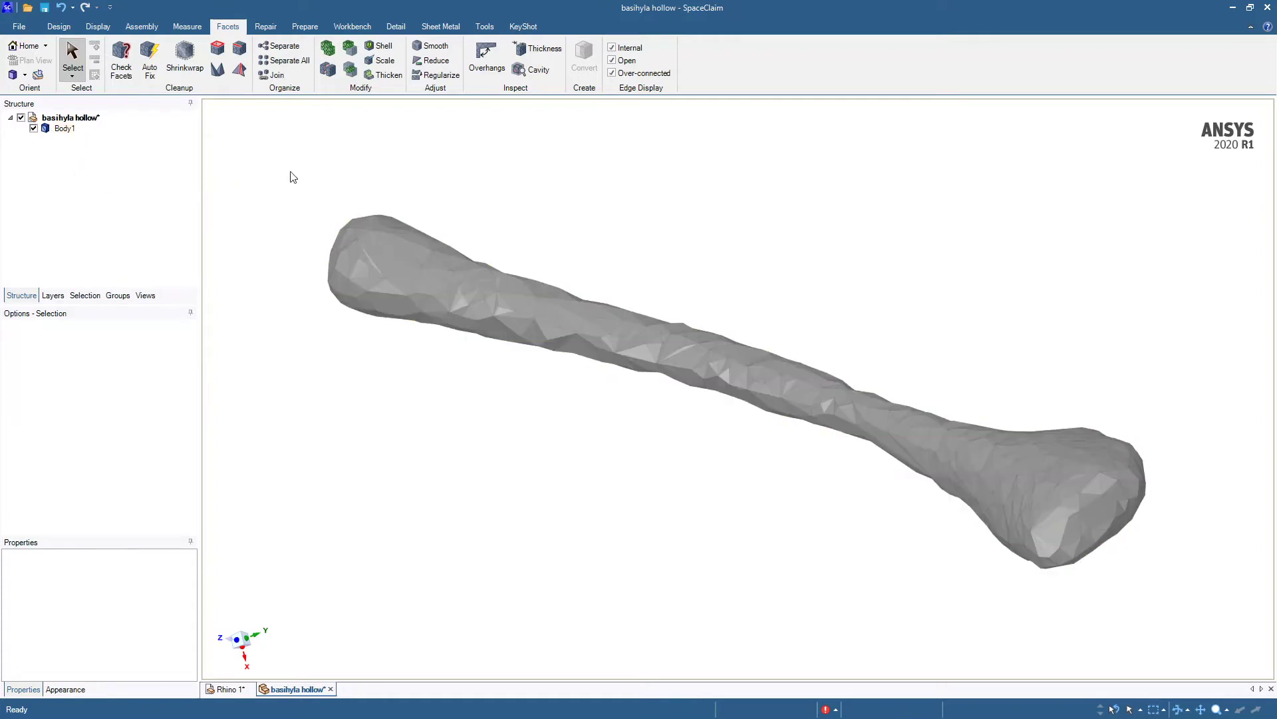
{"action": "mouse_move", "coordinate": [535, 69]}
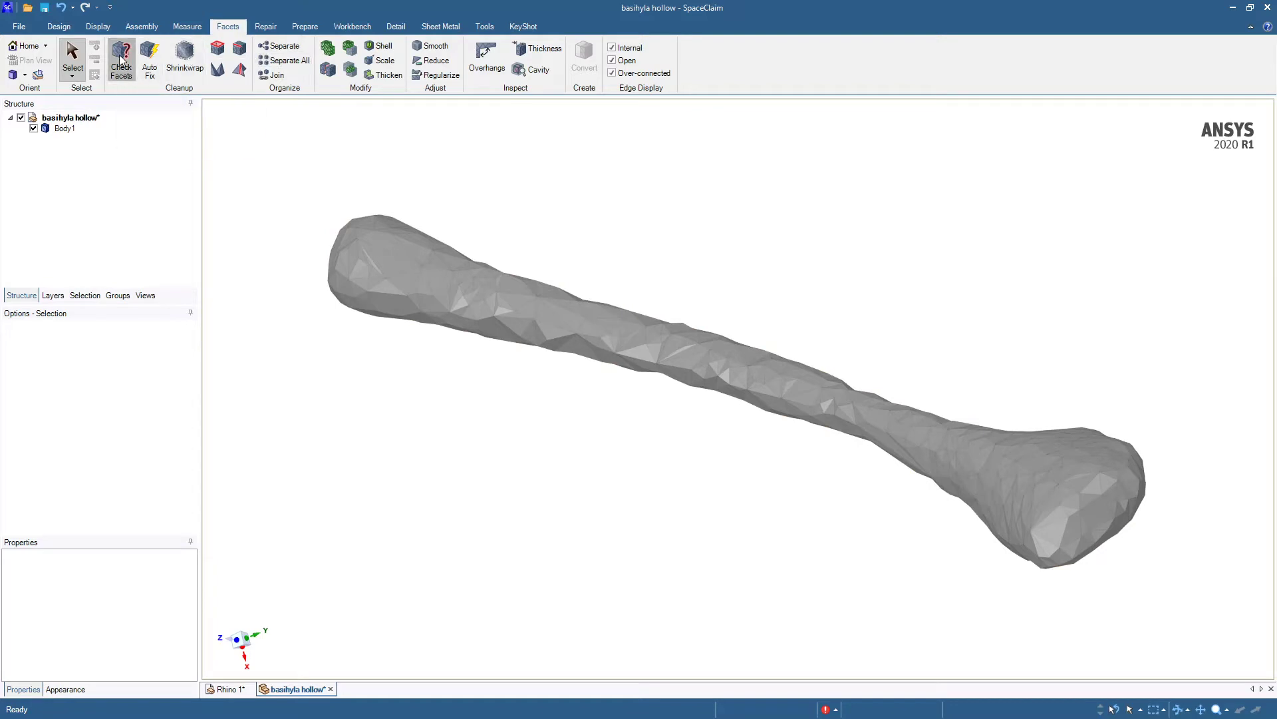
Run Check Facets on Body1, which reports zero errors but a multiple-pieces warning
{"action": "left_click", "coordinate": [121, 58]}
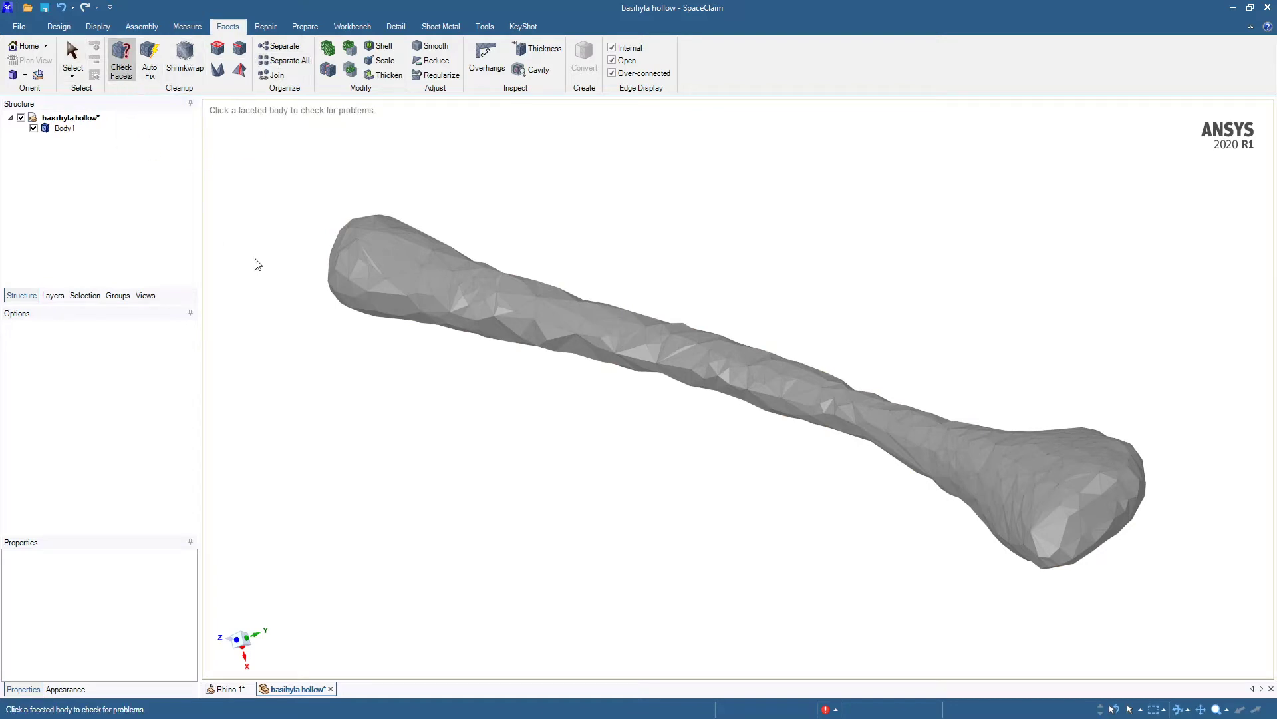
{"action": "left_click", "coordinate": [122, 59]}
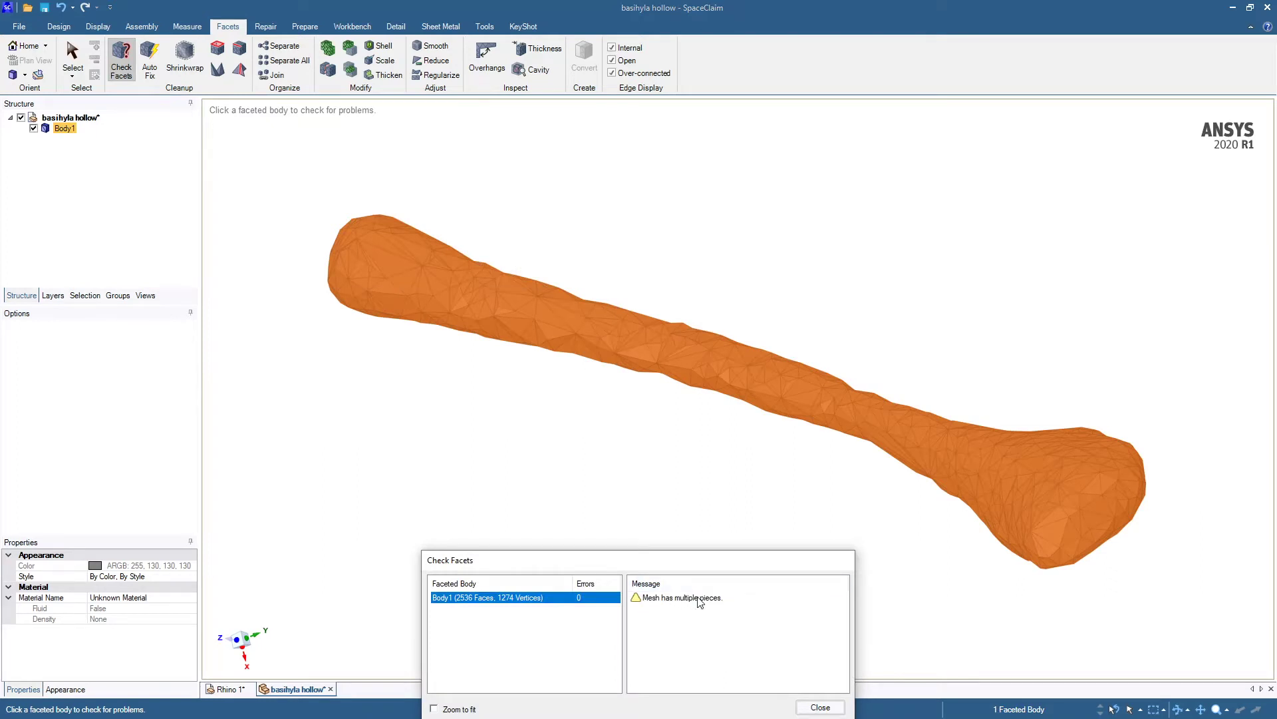
{"action": "mouse_move", "coordinate": [700, 622]}
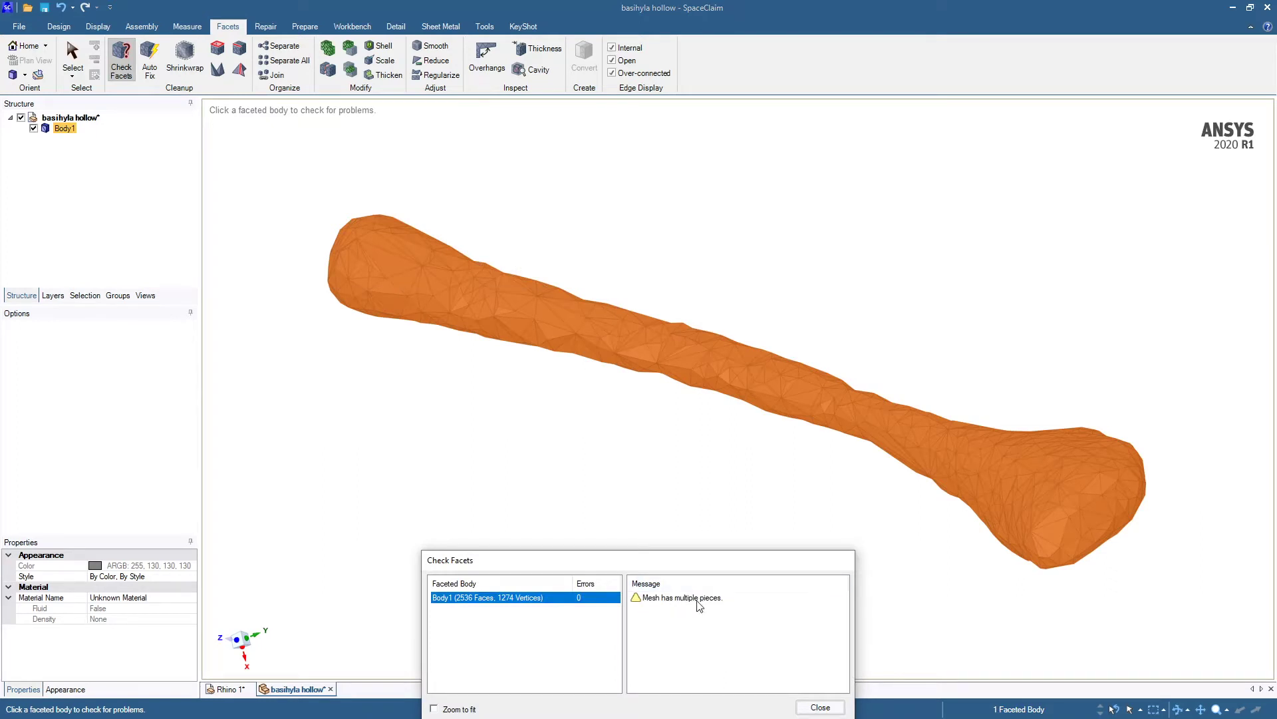
{"action": "left_click", "coordinate": [820, 707]}
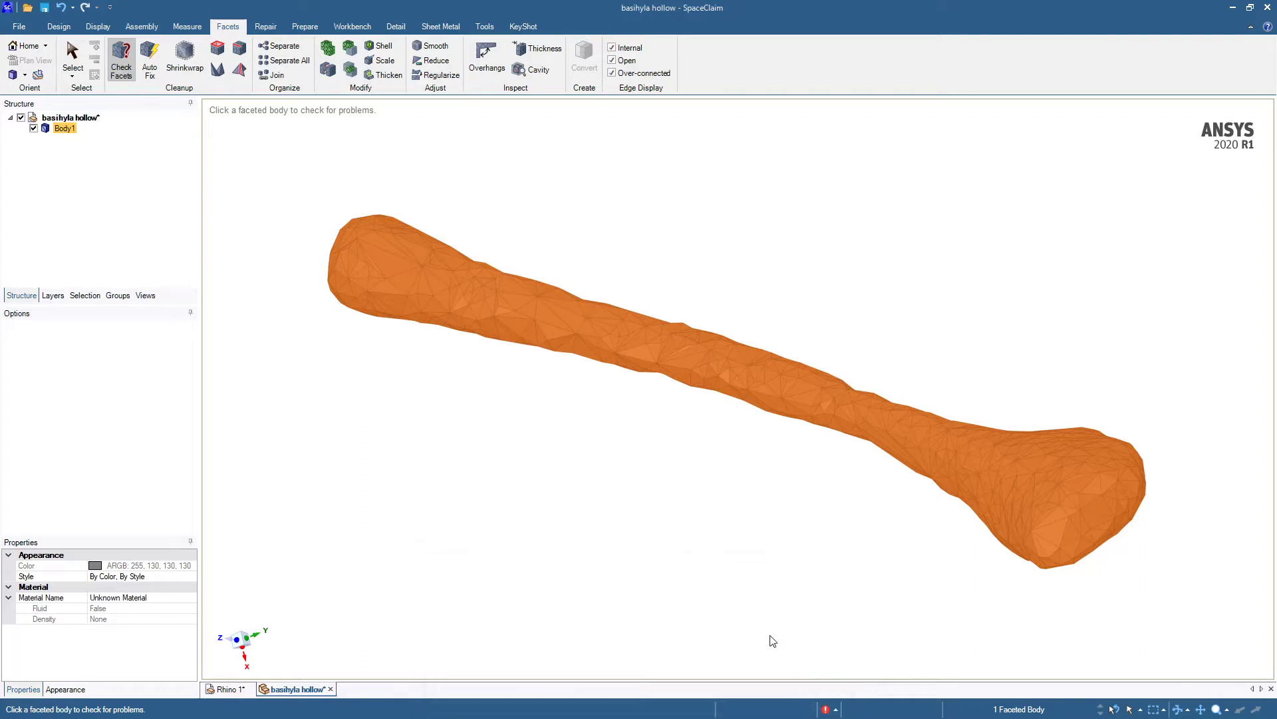
{"action": "mouse_move", "coordinate": [634, 316]}
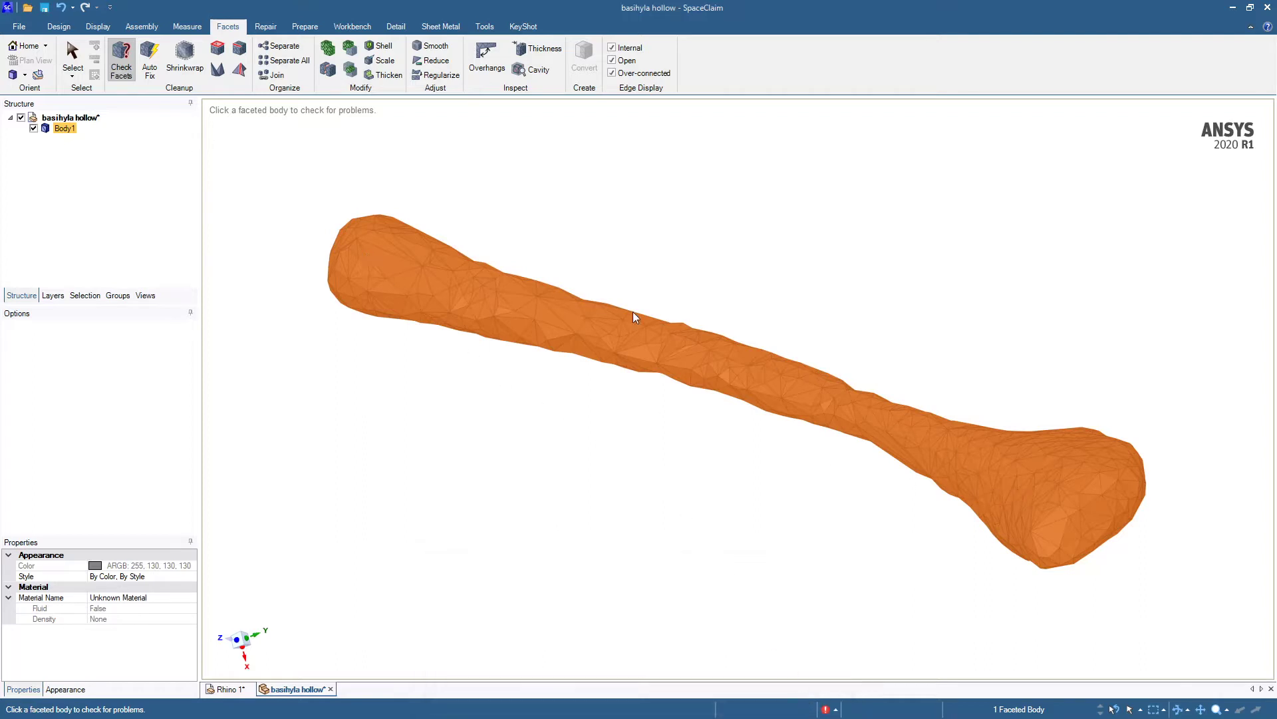
{"action": "mouse_move", "coordinate": [285, 45]}
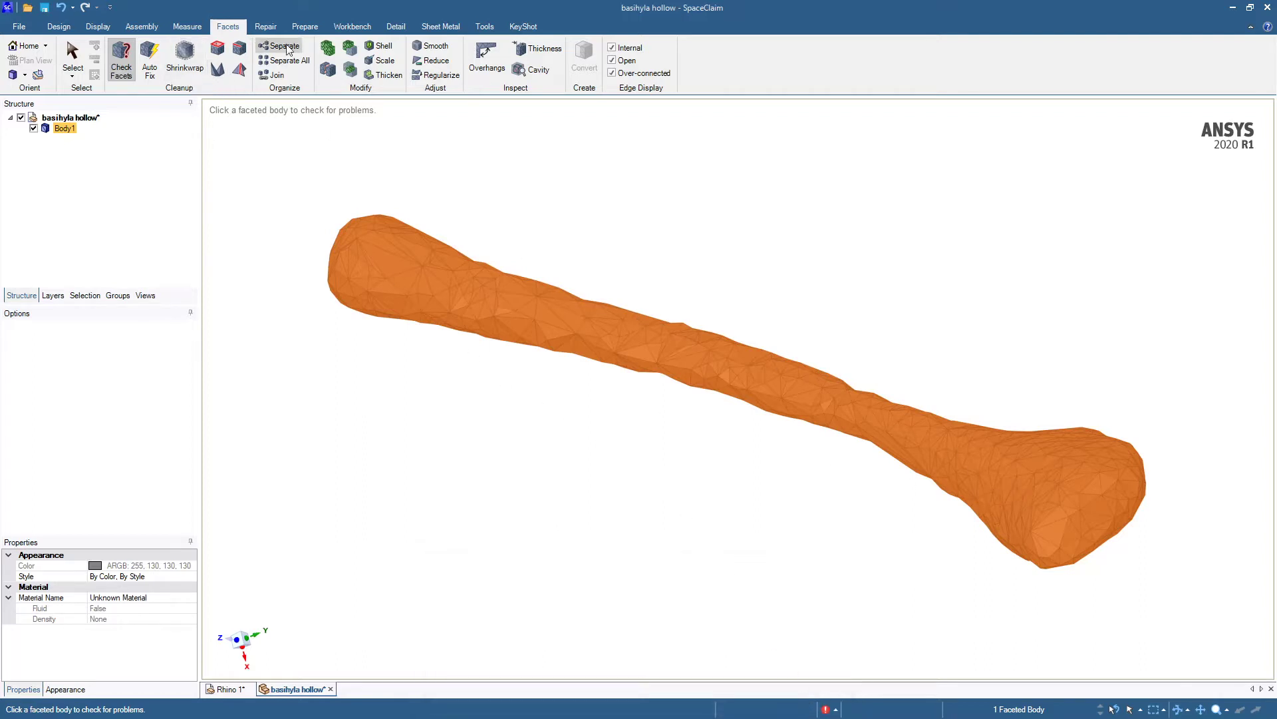
Separate the mesh, hide the two inner Facets pieces, and re-check Body1 with no problems found
{"action": "left_click", "coordinate": [287, 60]}
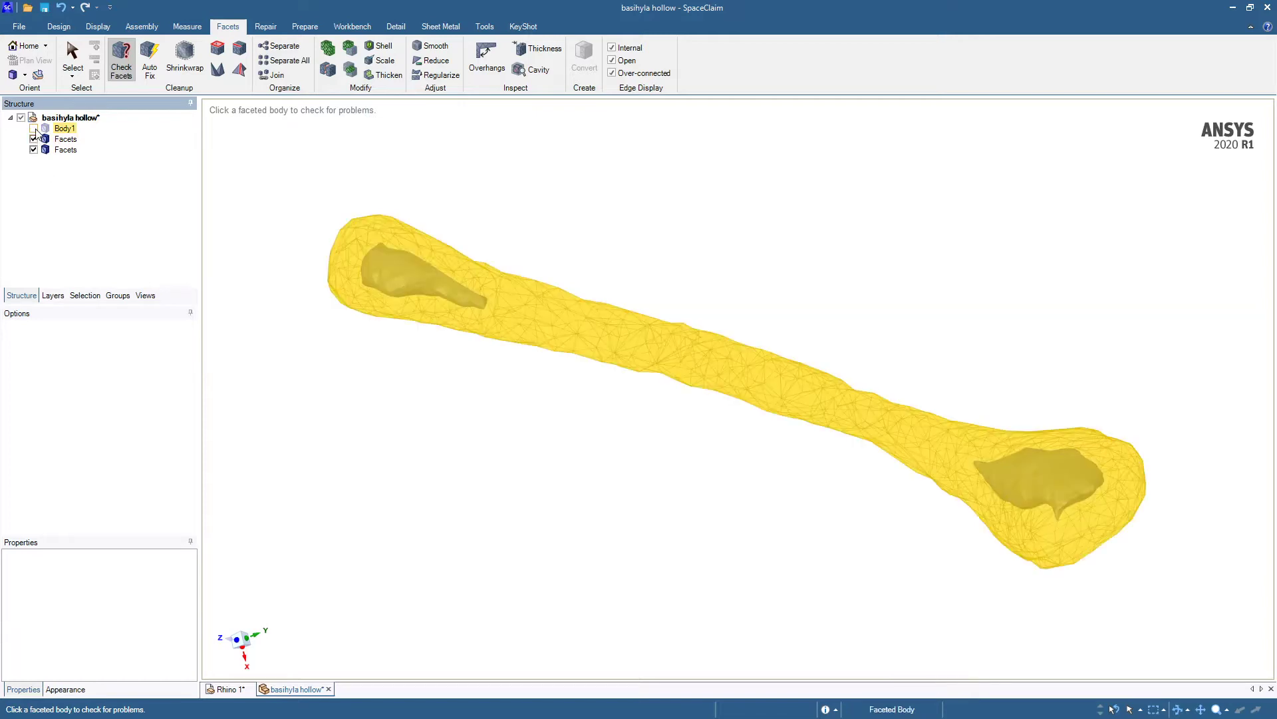
{"action": "left_click", "coordinate": [34, 128]}
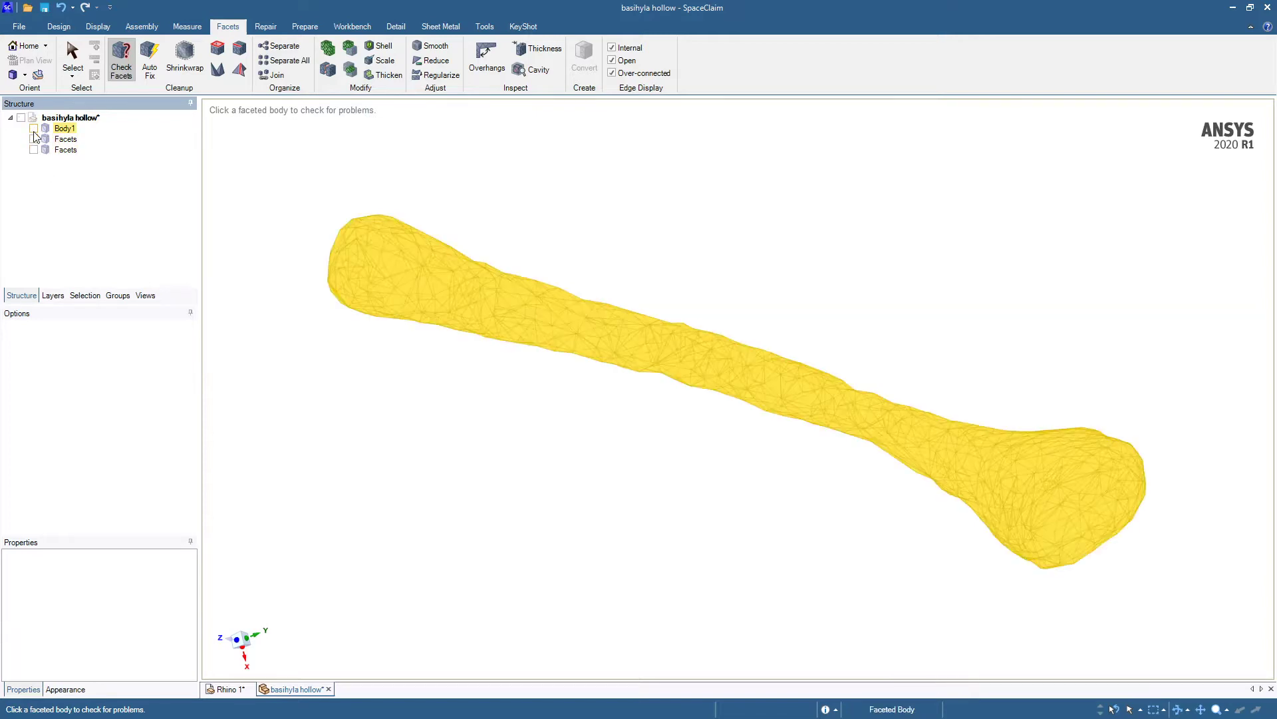
{"action": "left_click", "coordinate": [35, 129]}
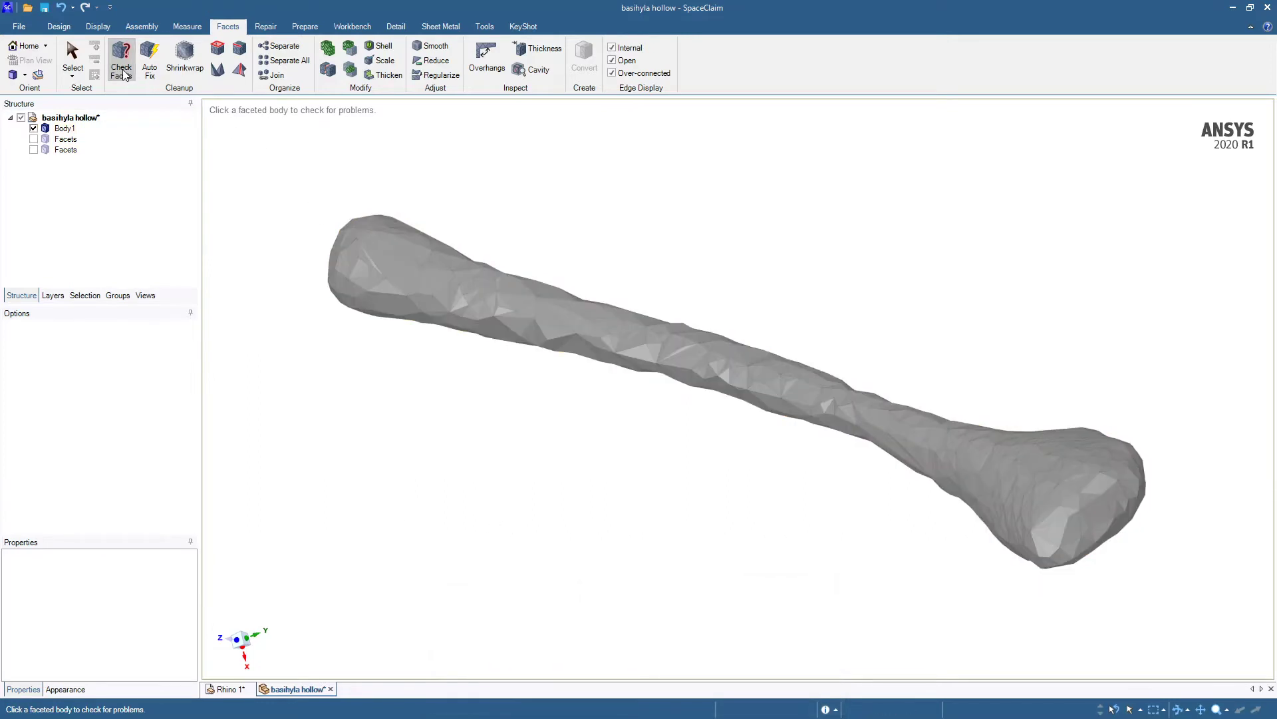
{"action": "left_click", "coordinate": [122, 56]}
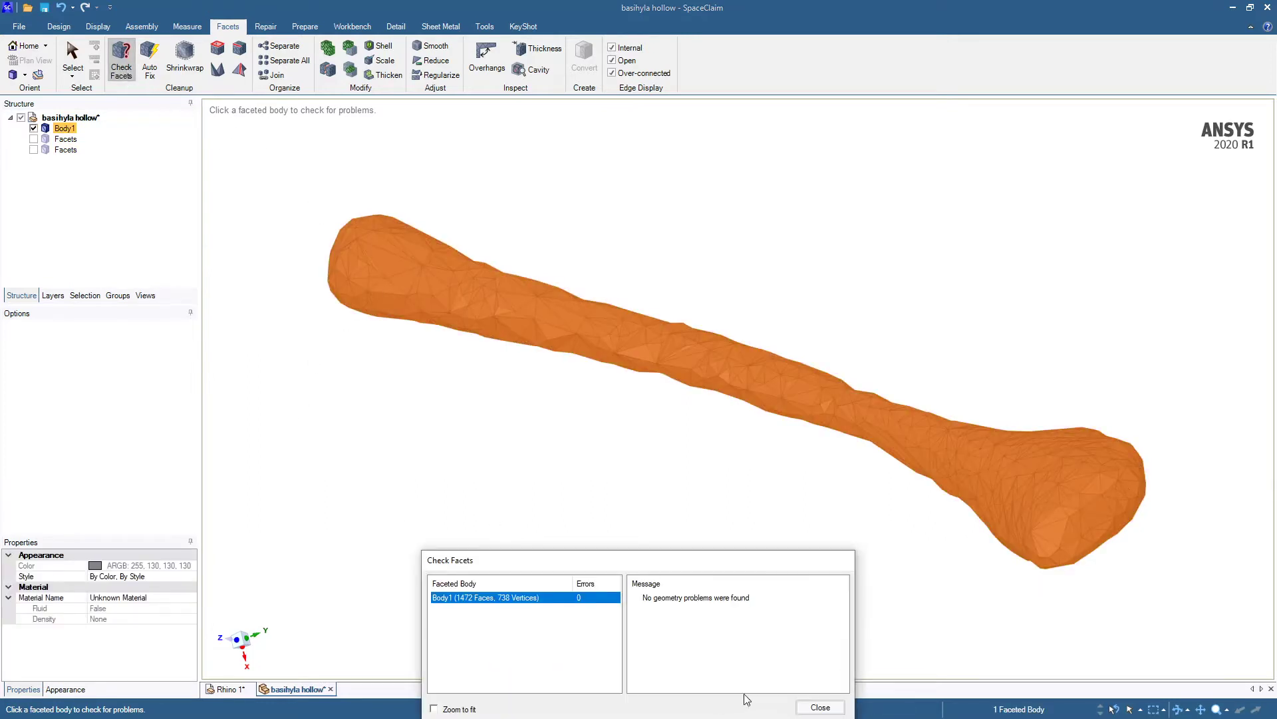
{"action": "left_click", "coordinate": [819, 708]}
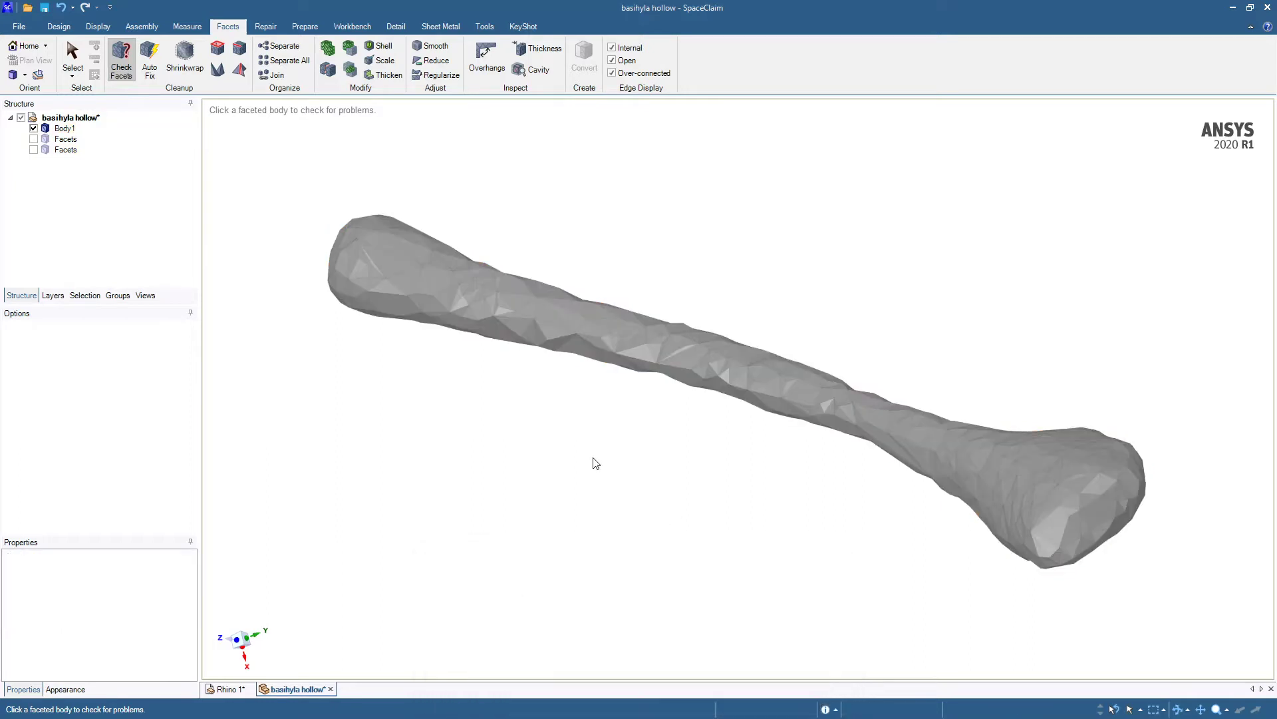
{"action": "mouse_move", "coordinate": [275, 157]}
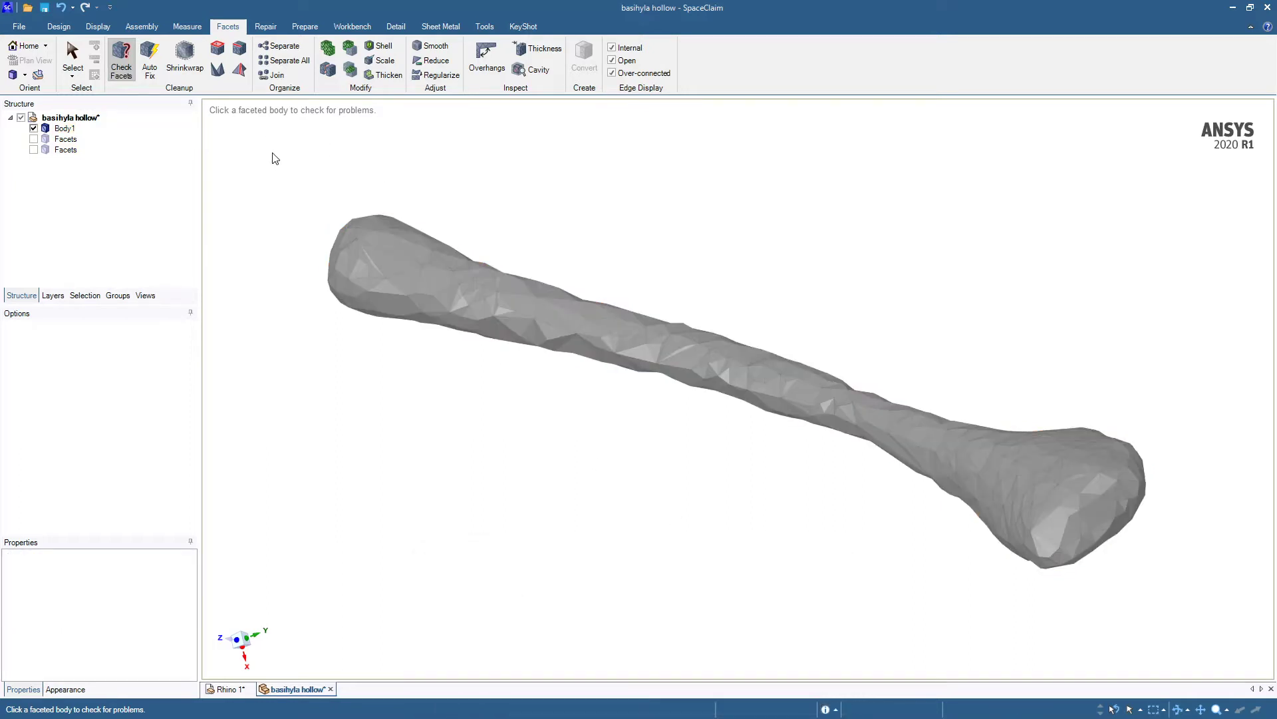
{"action": "mouse_move", "coordinate": [228, 182]}
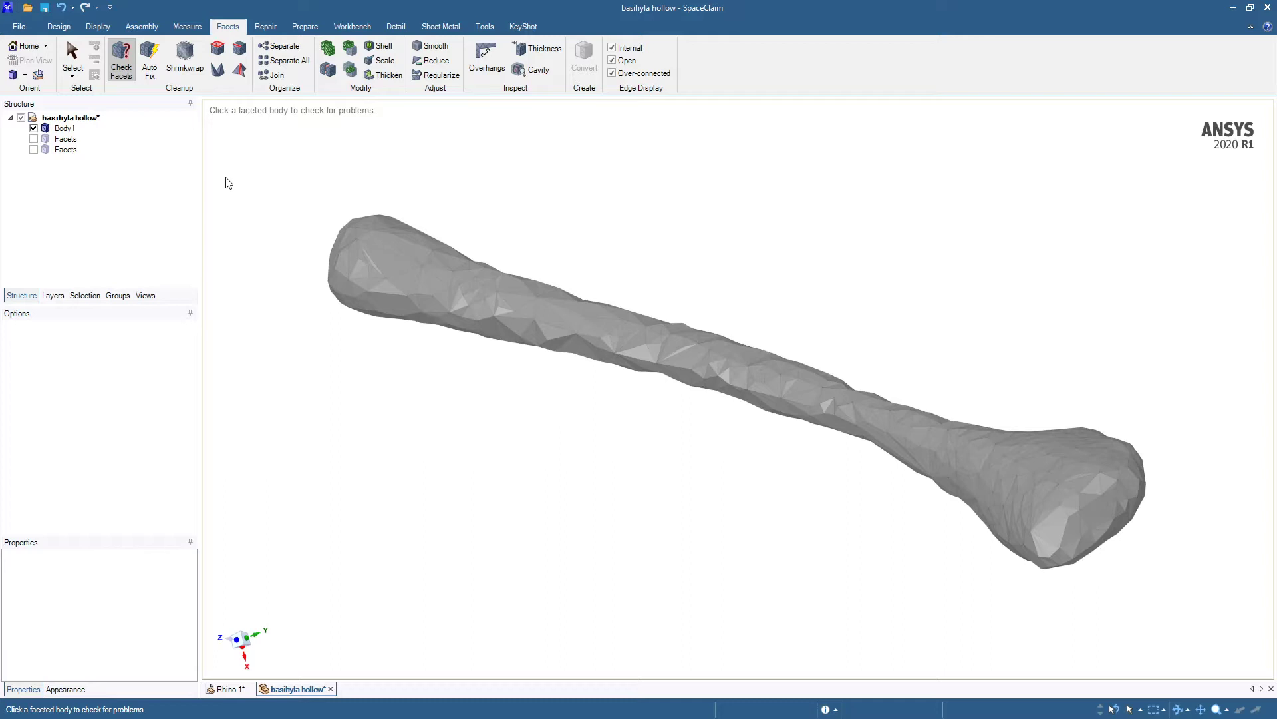
Shrinkwrap Body1 with a 0.03mm gap size into Body1 Shrinkwrap
{"action": "left_click", "coordinate": [184, 59]}
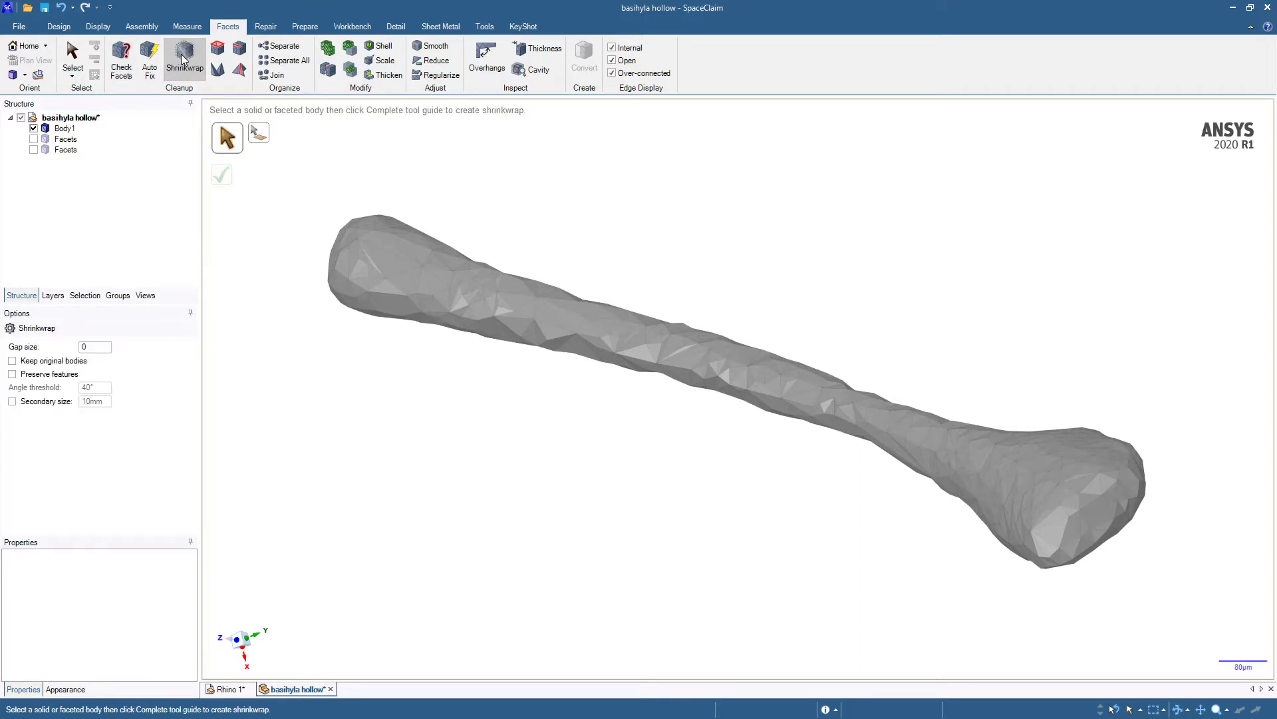
{"action": "mouse_move", "coordinate": [211, 88]}
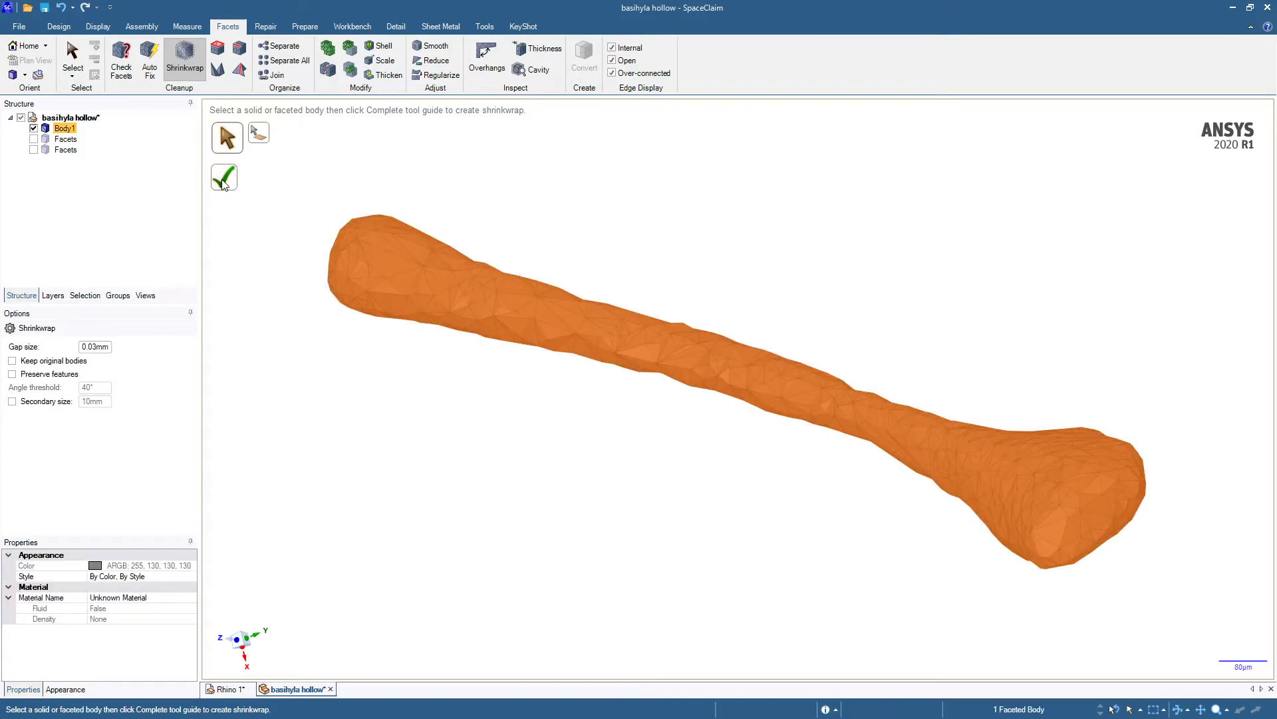
{"action": "left_click", "coordinate": [221, 175]}
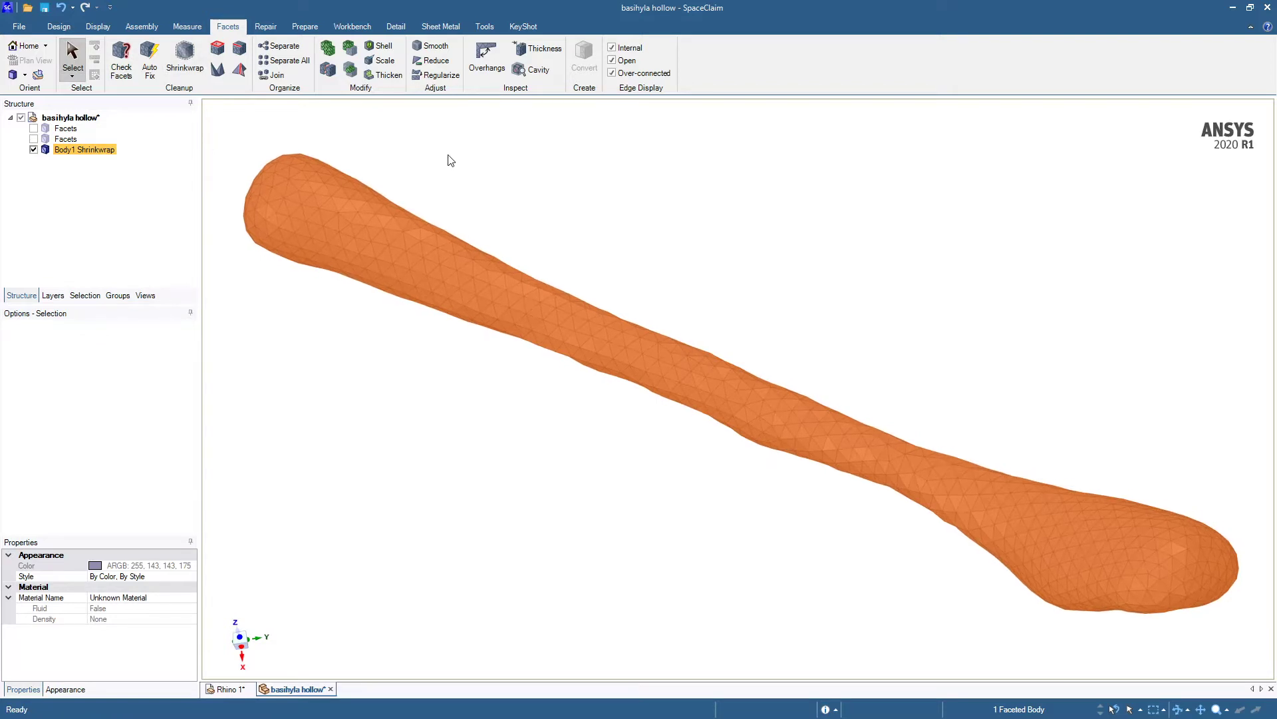
{"action": "mouse_move", "coordinate": [484, 25]}
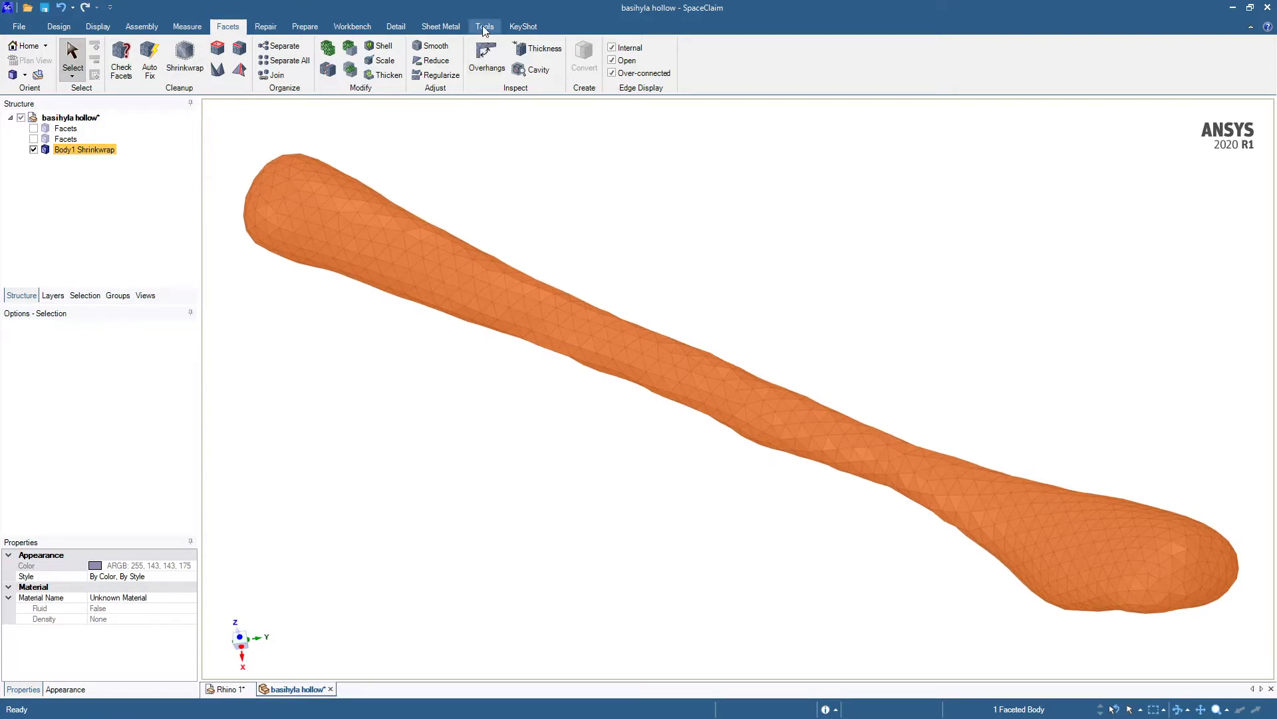
Auto Skin the shrinkwrapped mesh into a Patch body and dismiss the six-open-edges warning
{"action": "left_click", "coordinate": [484, 25]}
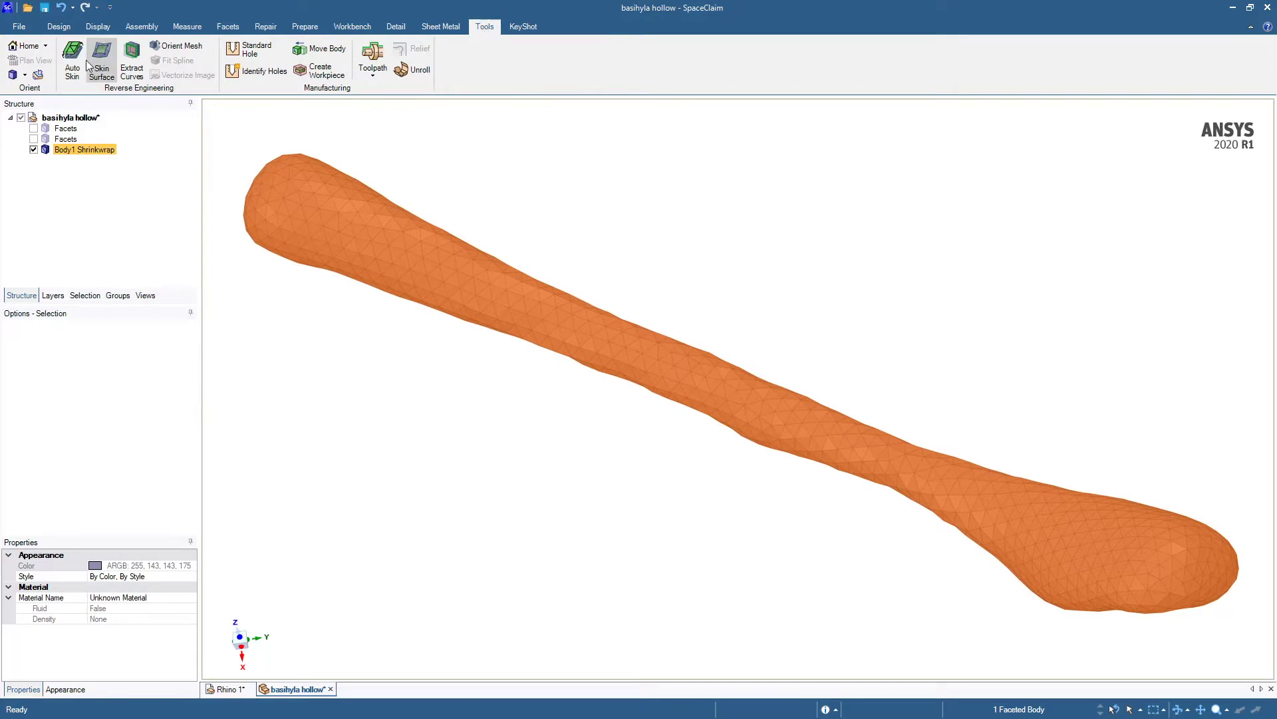
{"action": "mouse_move", "coordinate": [72, 52]}
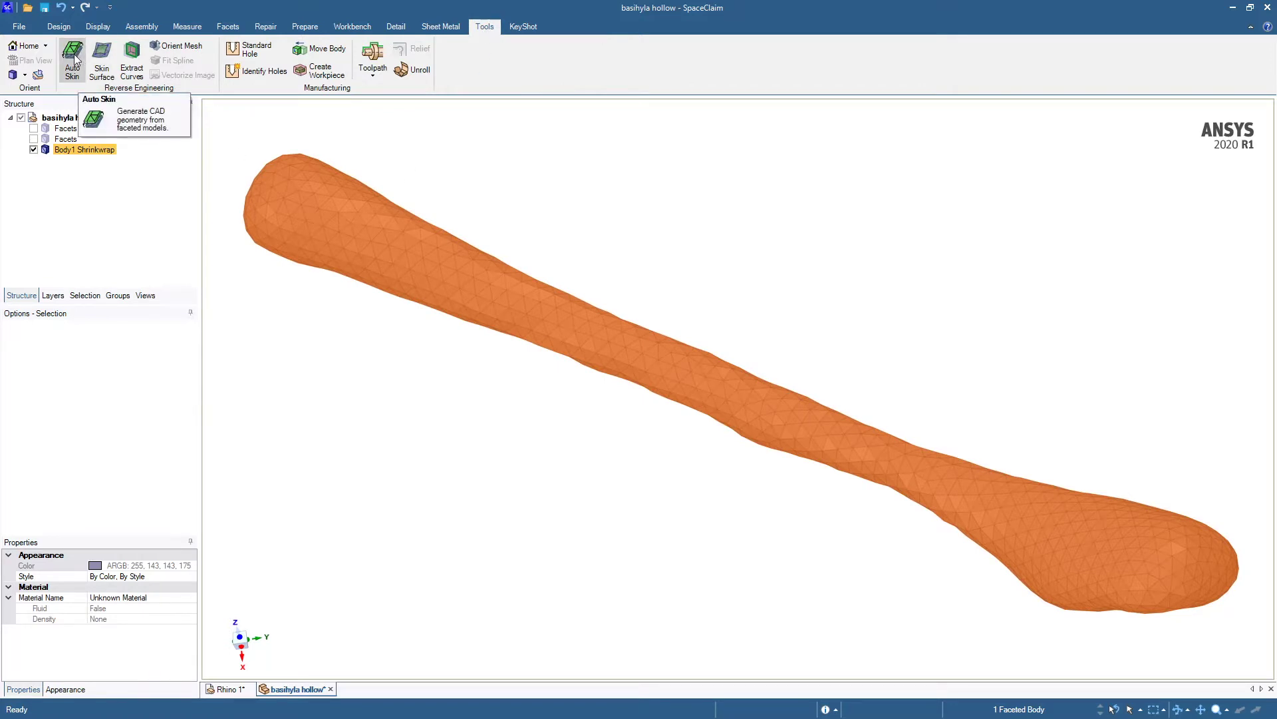
{"action": "left_click", "coordinate": [73, 53]}
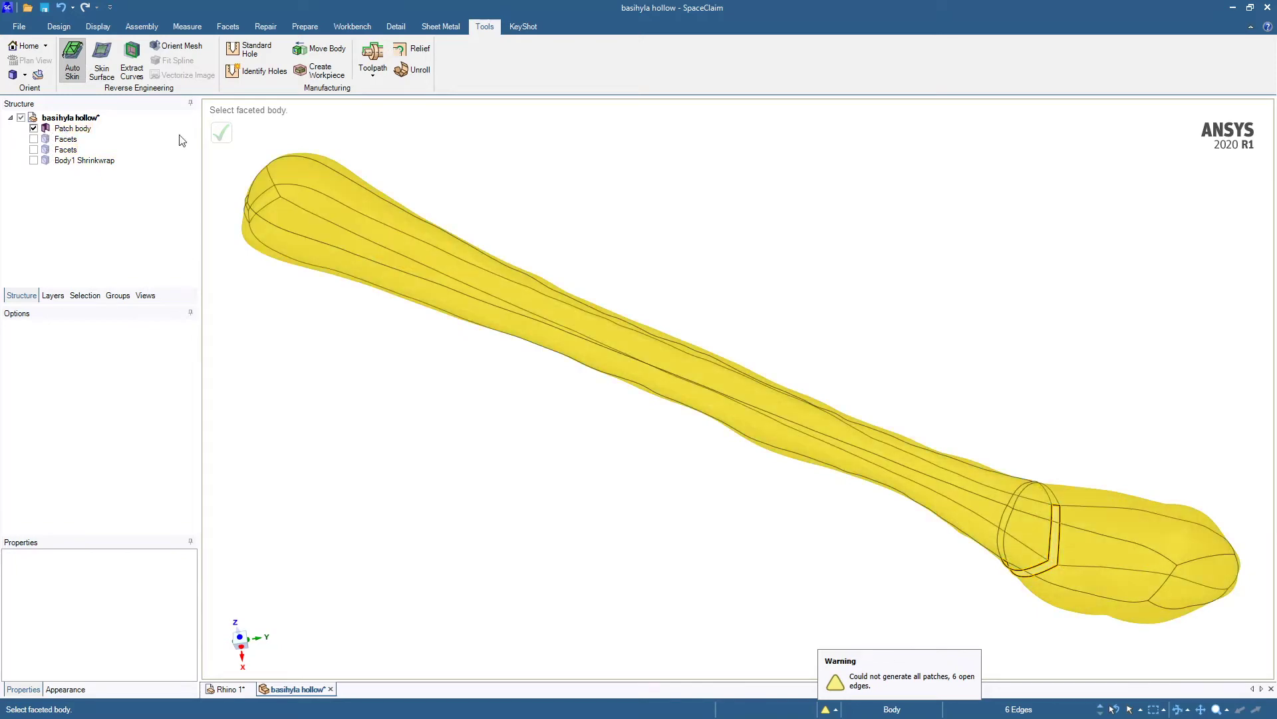
{"action": "left_click", "coordinate": [64, 127]}
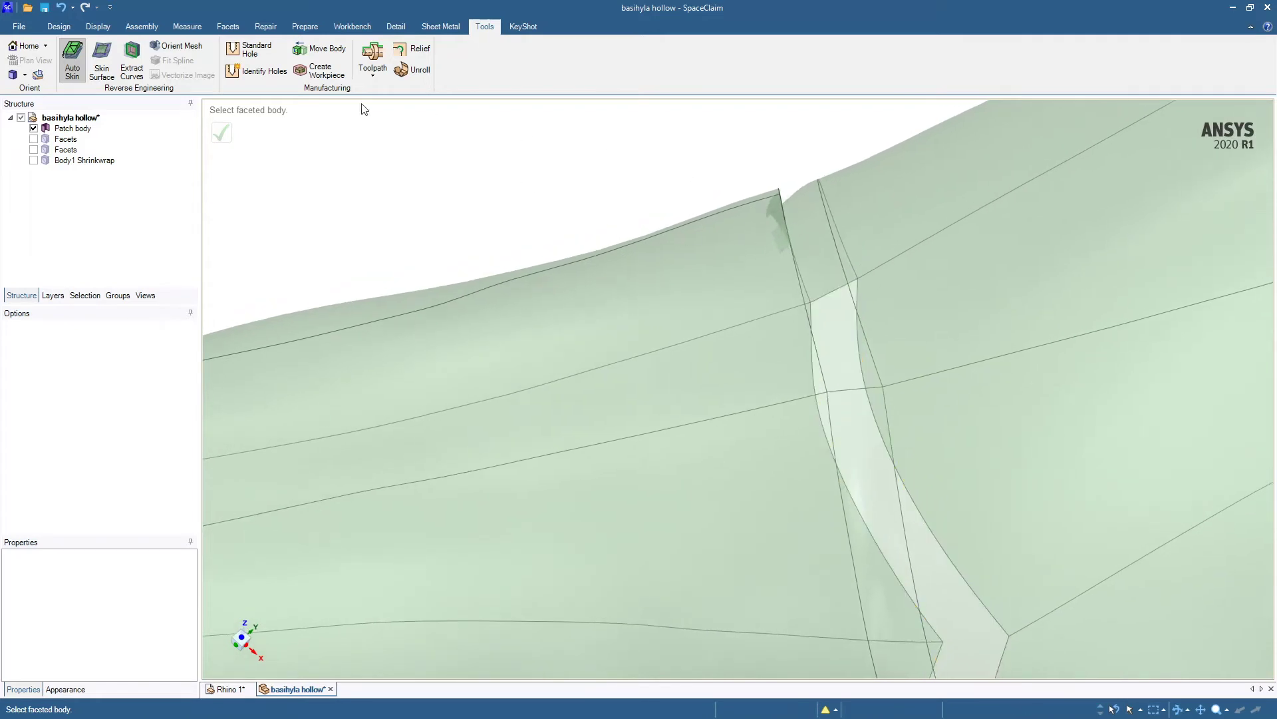
Select the open edges around the bad strip and detach those faces into a separate Surface body
{"action": "left_click", "coordinate": [59, 27]}
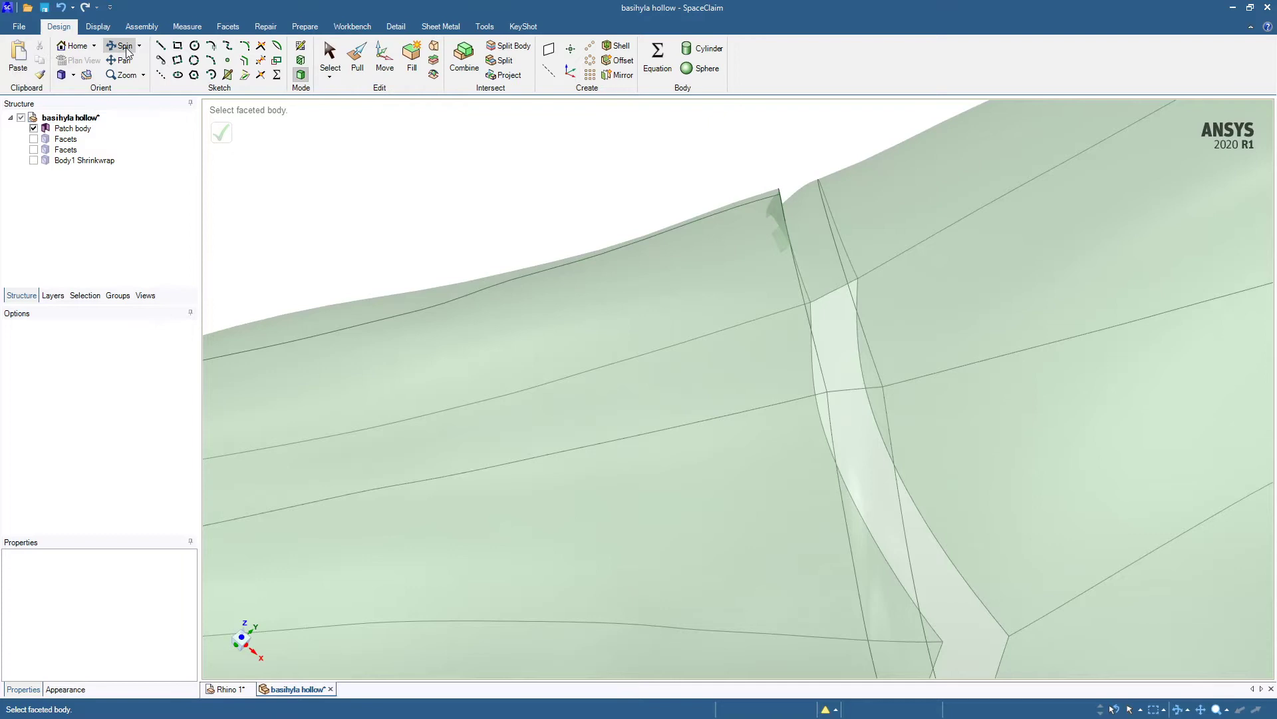
{"action": "left_click", "coordinate": [330, 55]}
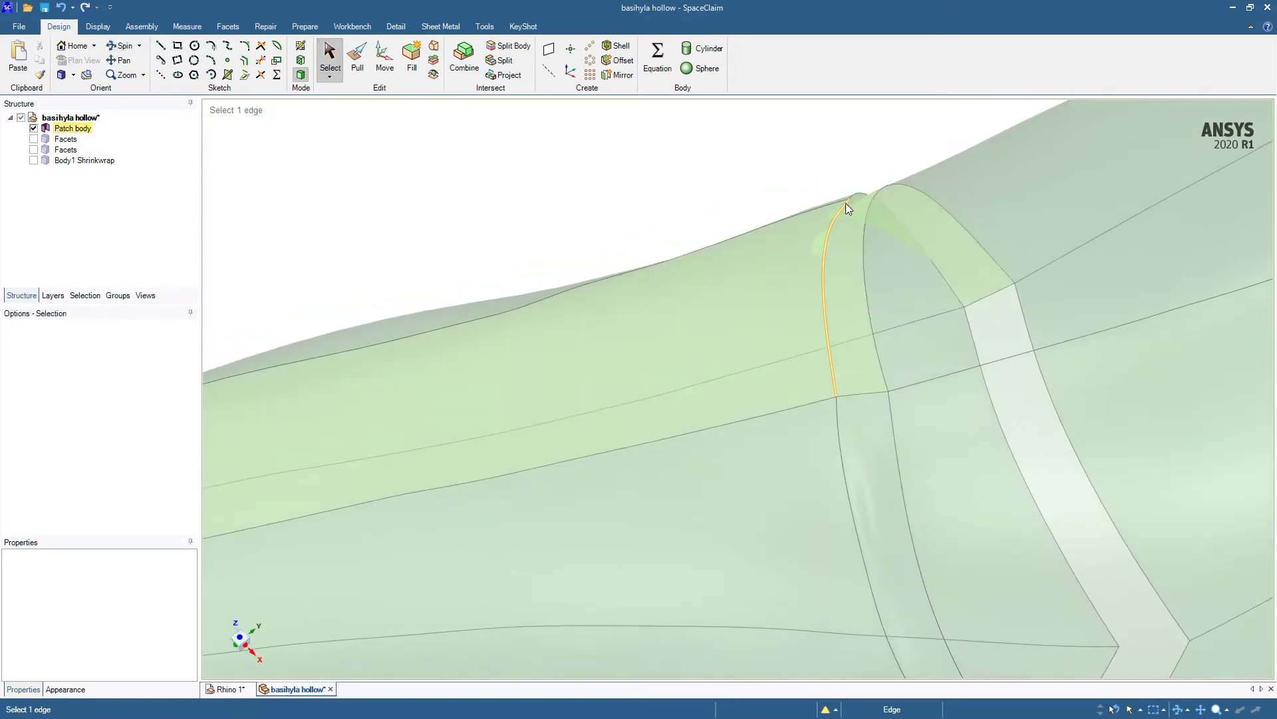
{"action": "left_click", "coordinate": [861, 213]}
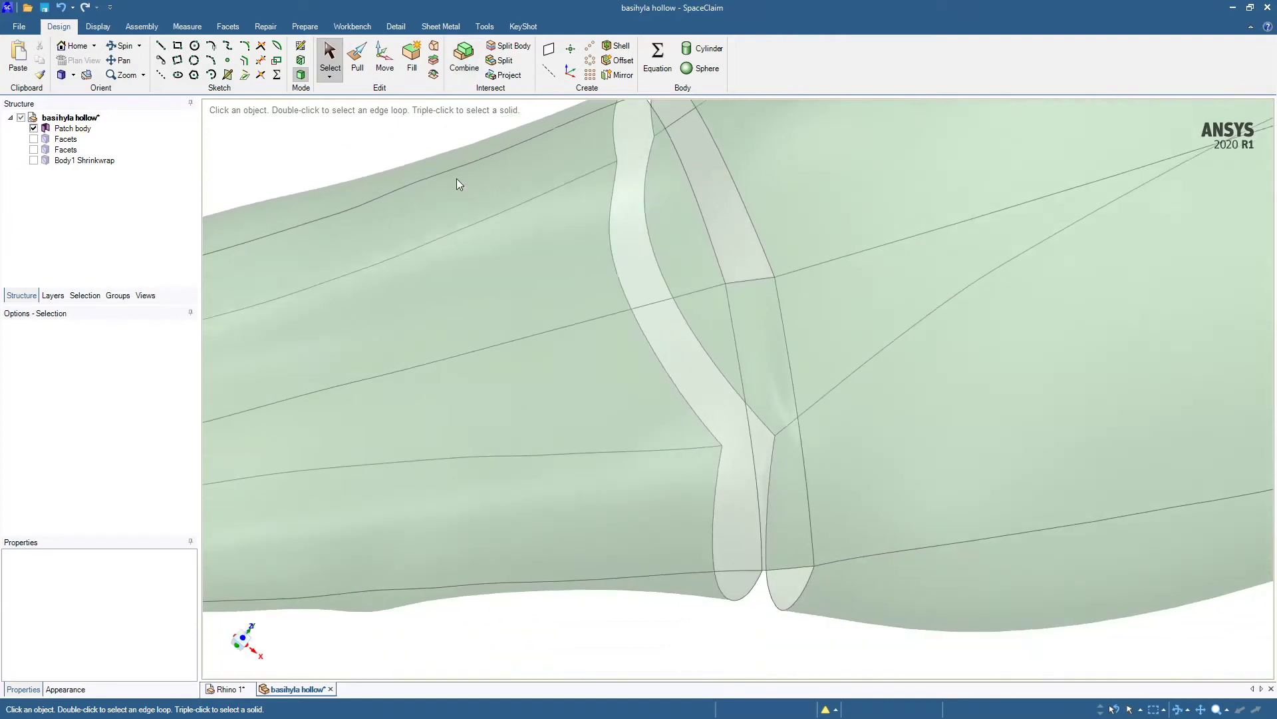
{"action": "left_click", "coordinate": [528, 478]}
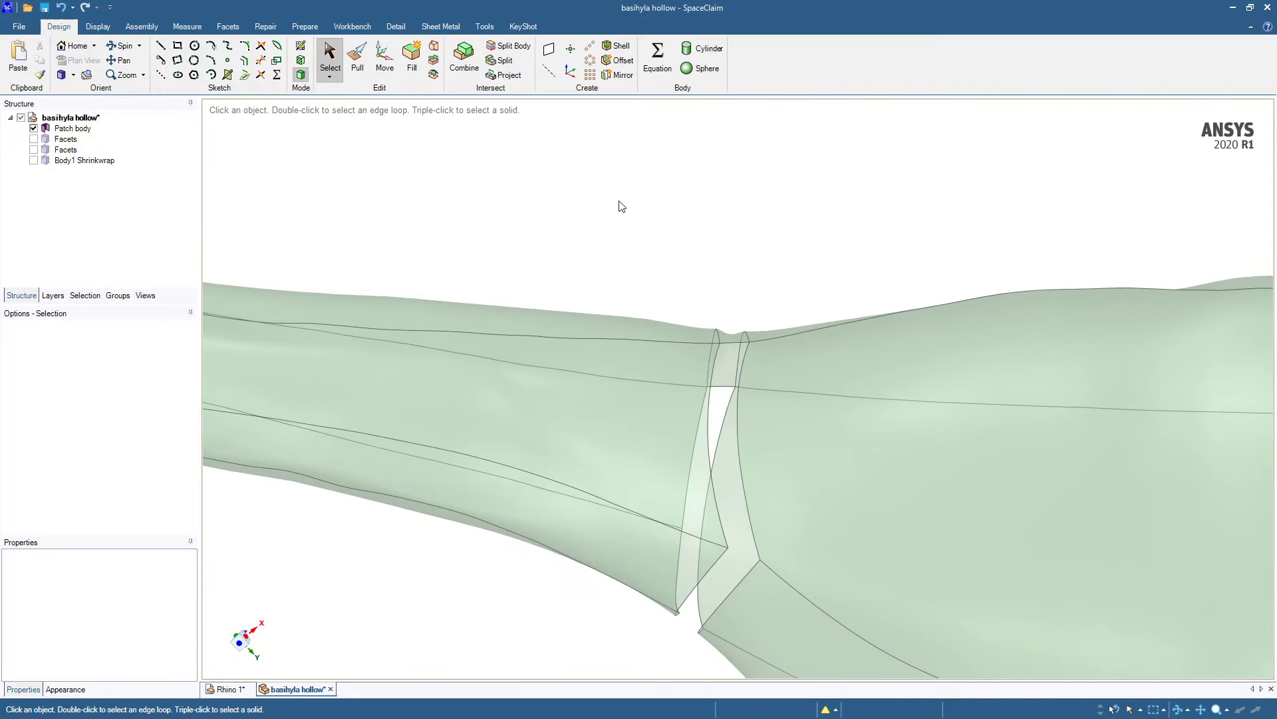
{"action": "left_click", "coordinate": [745, 253]}
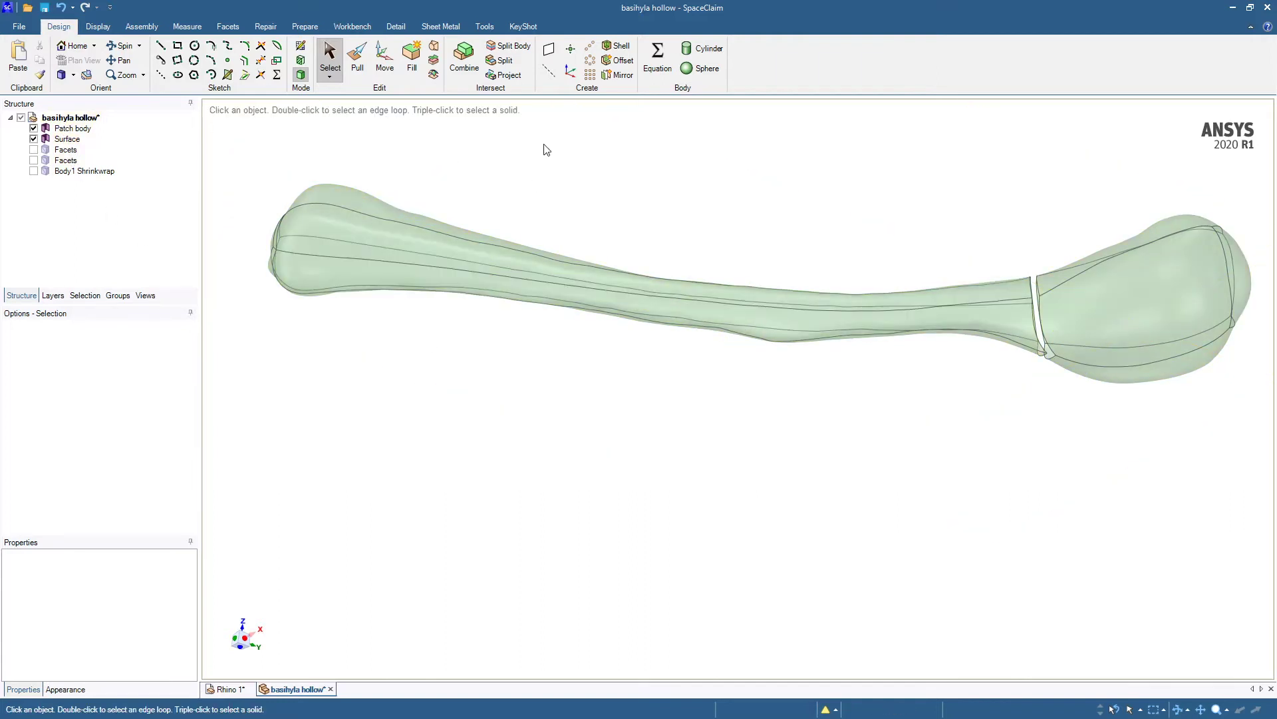
Show Body1 Shrinkwrap, hide the Patch body, and create a plane on the mesh near the enlarged end
{"action": "left_click", "coordinate": [548, 50]}
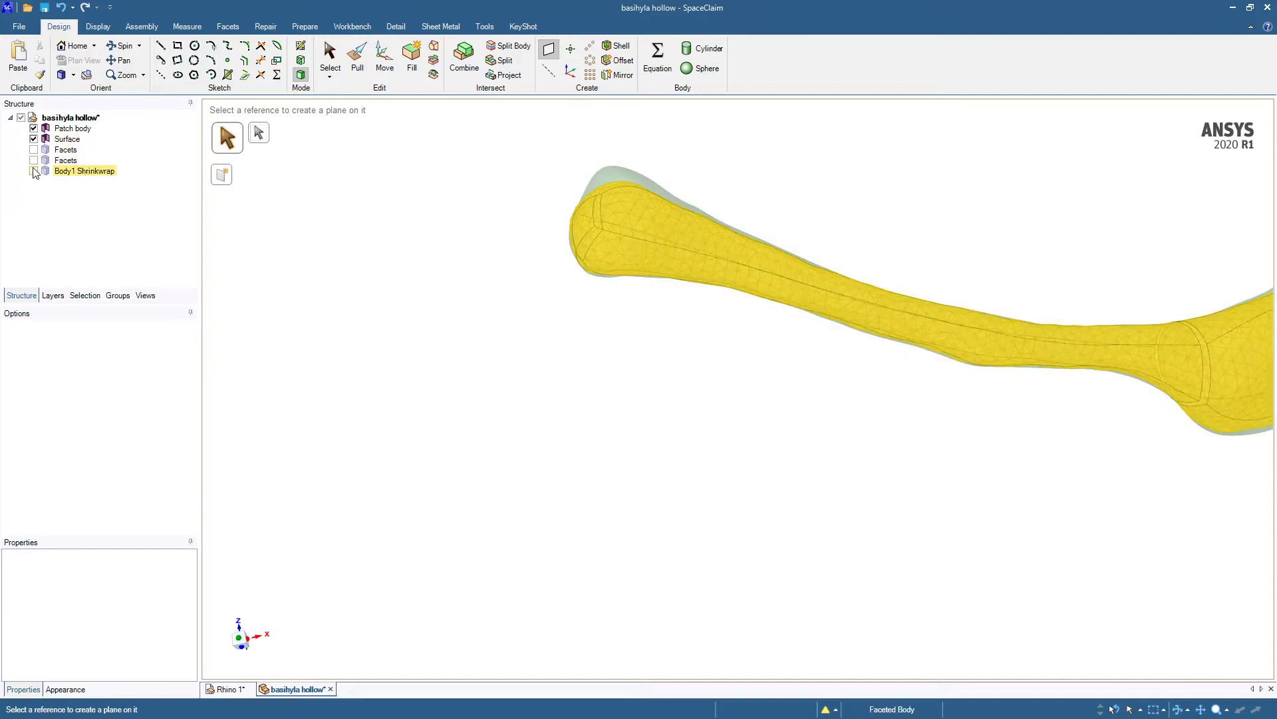
{"action": "left_click", "coordinate": [35, 170]}
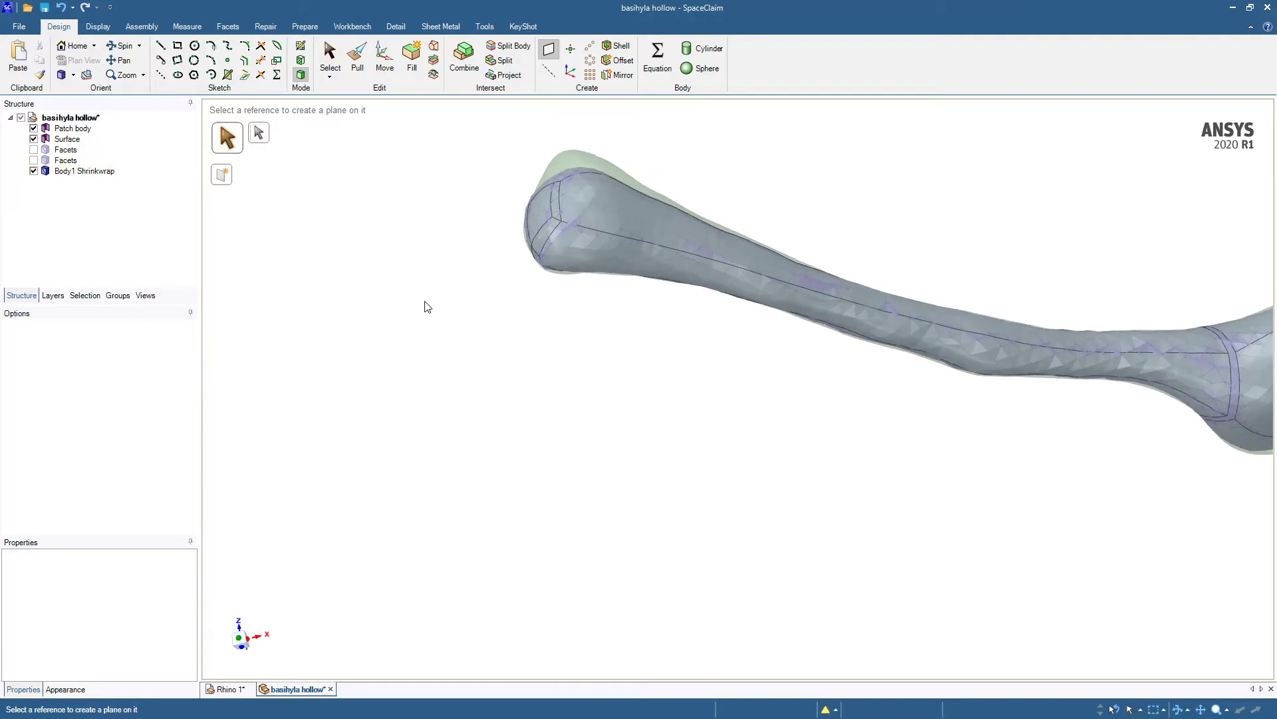
{"action": "left_click", "coordinate": [73, 128]}
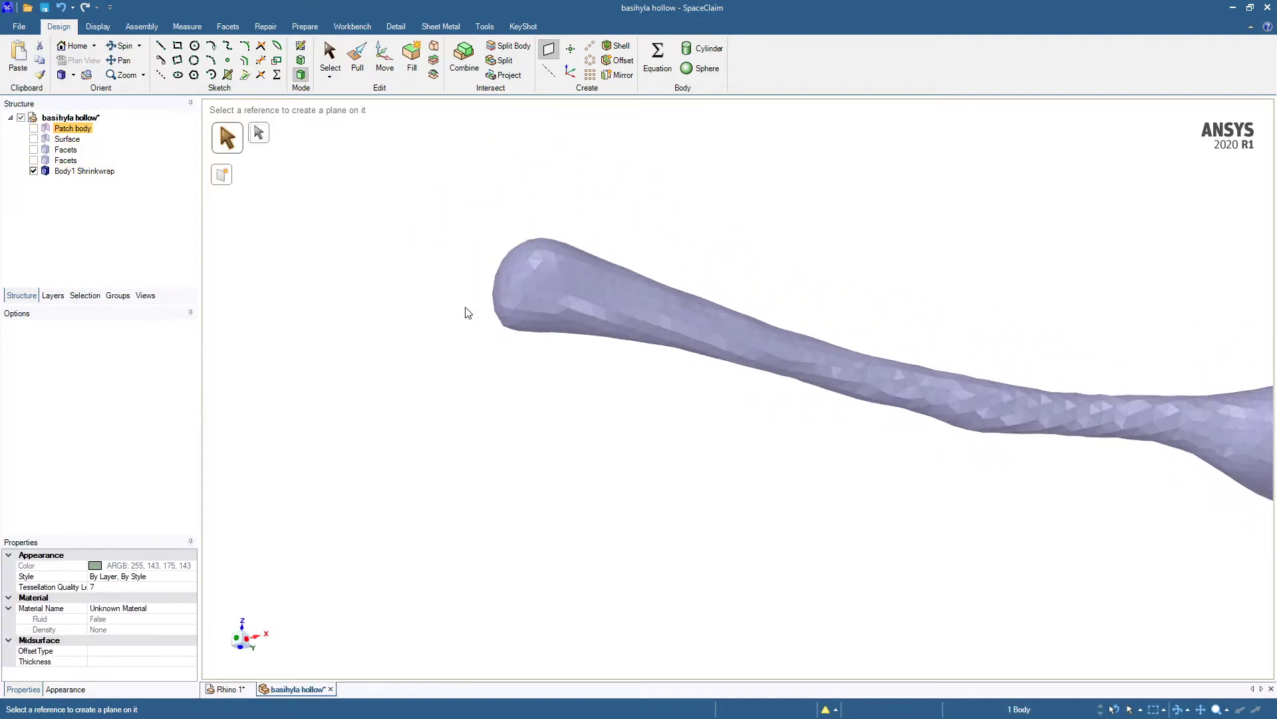
{"action": "left_click_drag", "start_coordinate": [468, 311], "coordinate": [603, 547]}
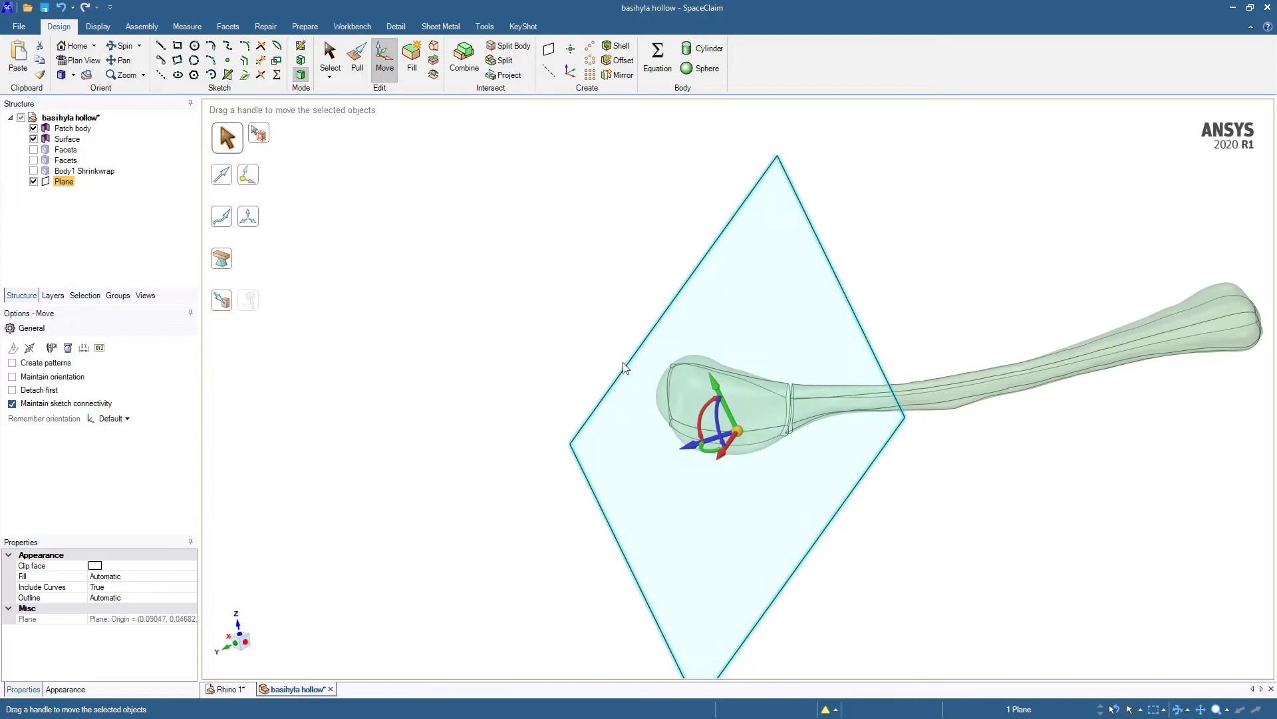
Rotate the plane to cross the bone and slide it along the axis to sit at the gap
{"action": "left_click_drag", "start_coordinate": [734, 367], "coordinate": [706, 407]}
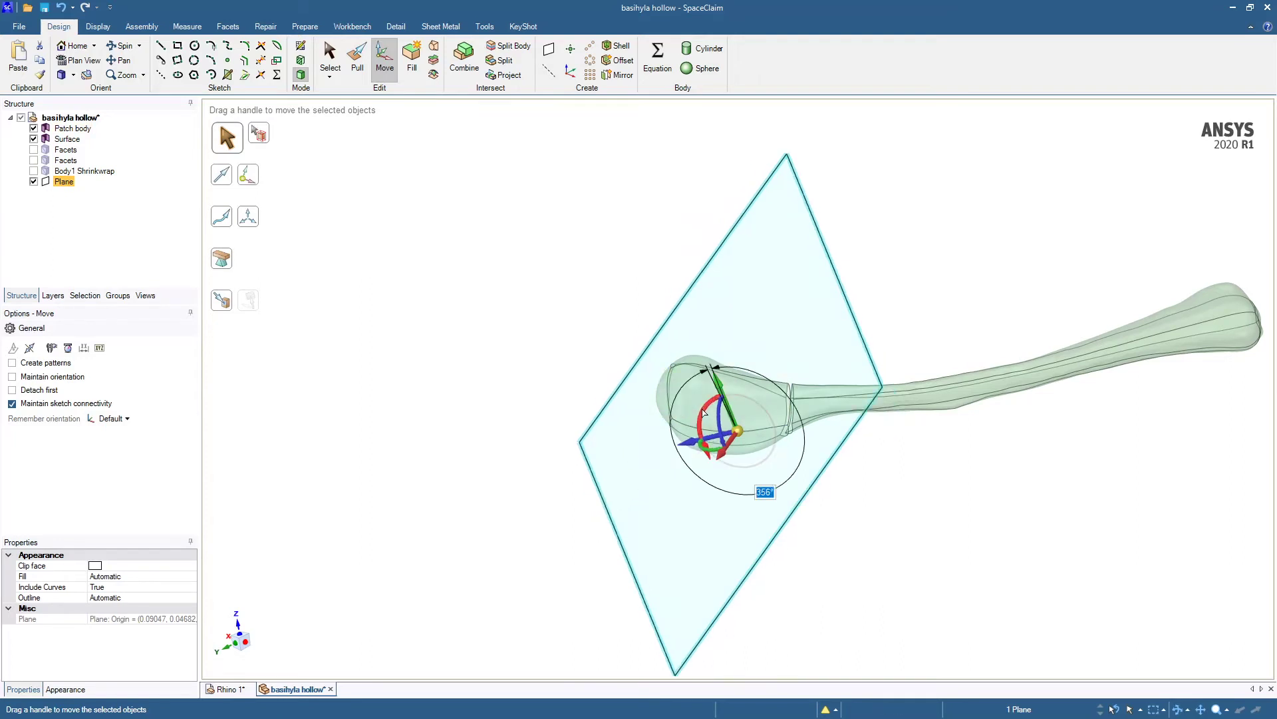
{"action": "left_click_drag", "start_coordinate": [705, 411], "coordinate": [721, 449]}
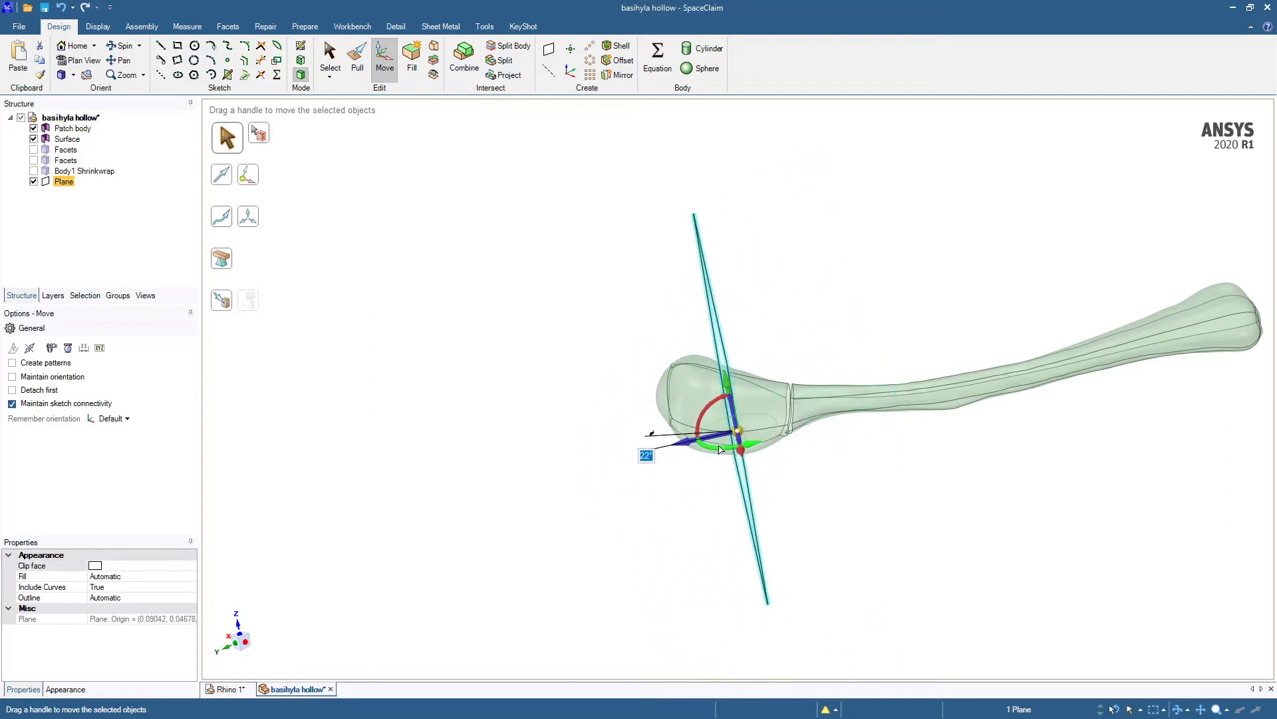
{"action": "left_click_drag", "start_coordinate": [715, 450], "coordinate": [705, 415]}
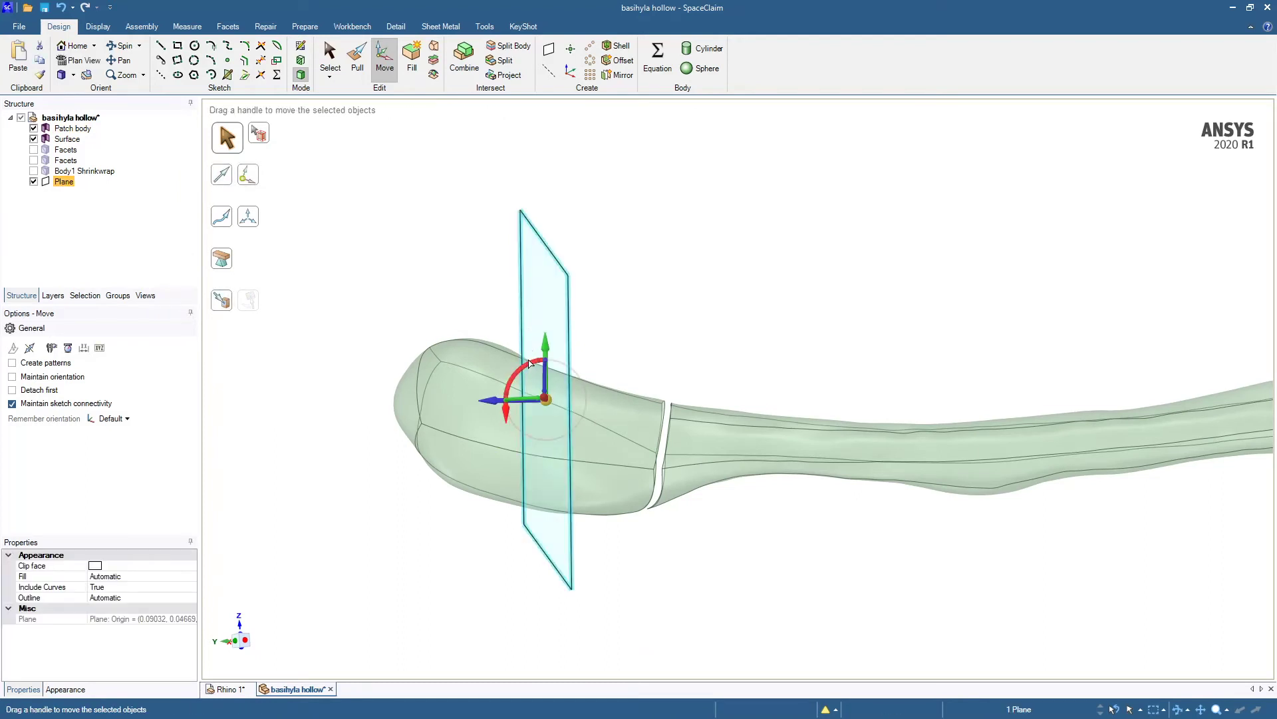
{"action": "left_click_drag", "start_coordinate": [529, 361], "coordinate": [522, 423]}
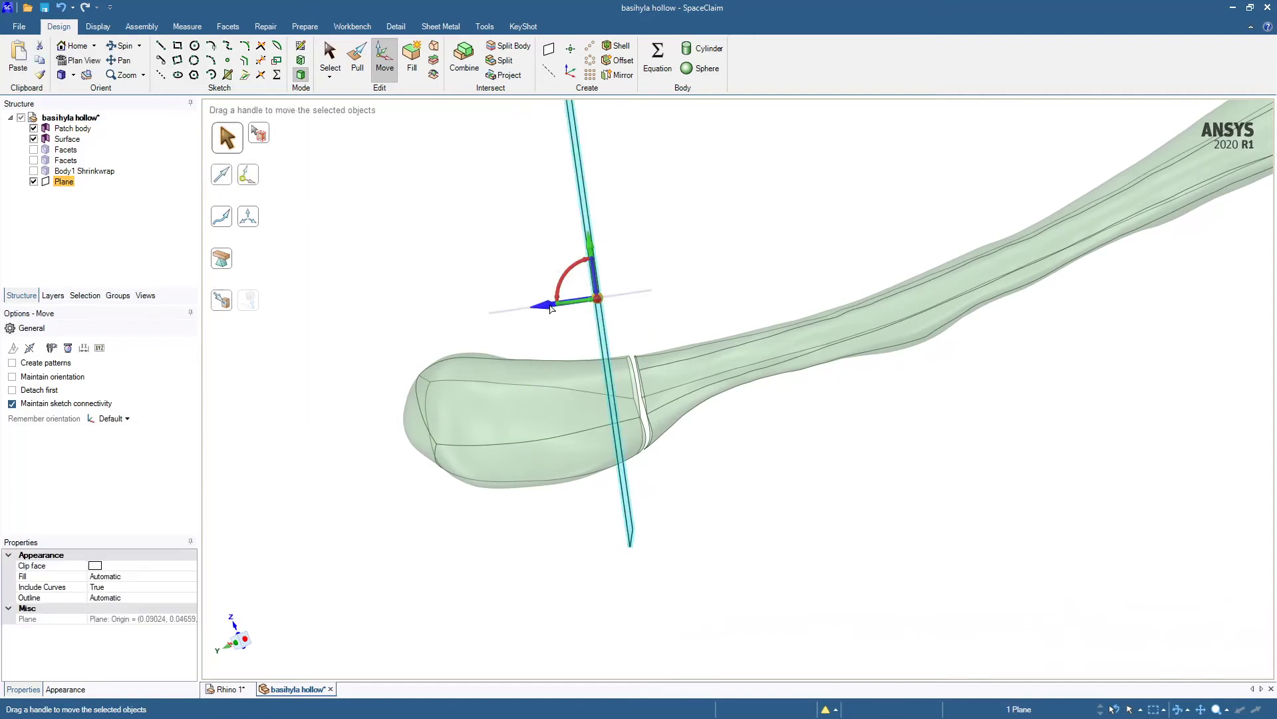
{"action": "left_click", "coordinate": [500, 294]}
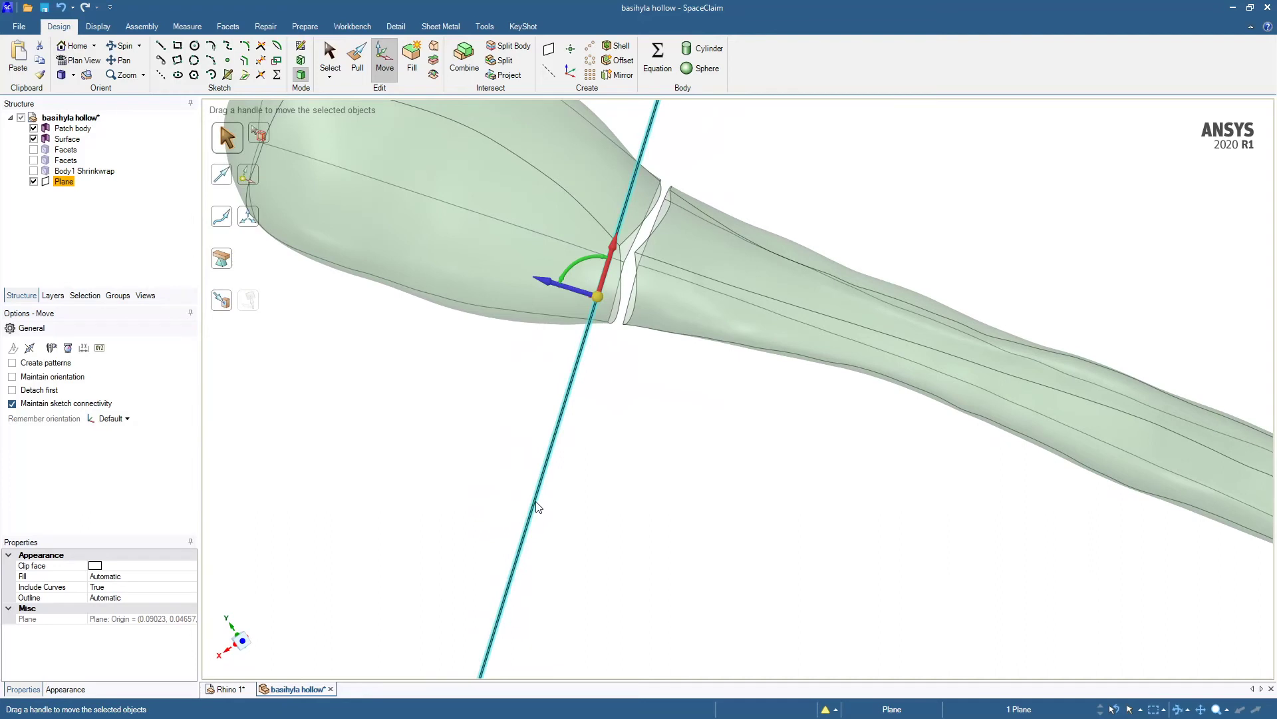
{"action": "mouse_move", "coordinate": [540, 280]}
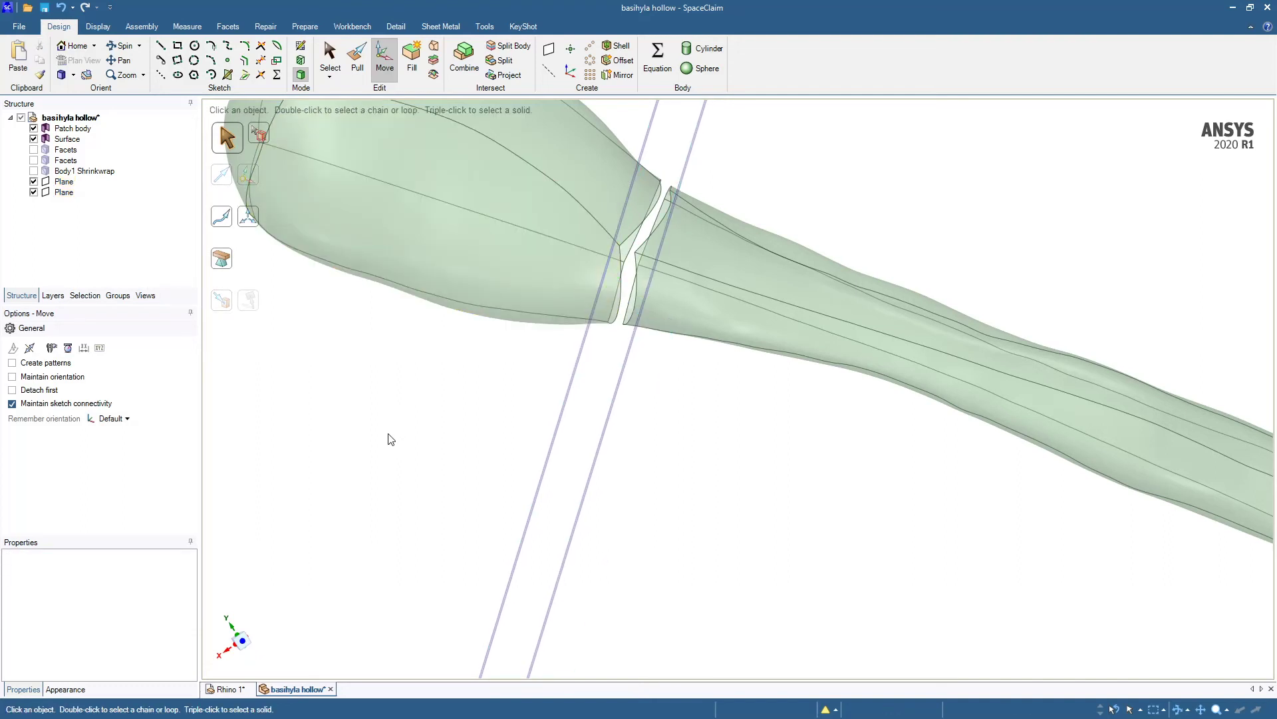
{"action": "mouse_move", "coordinate": [392, 434]}
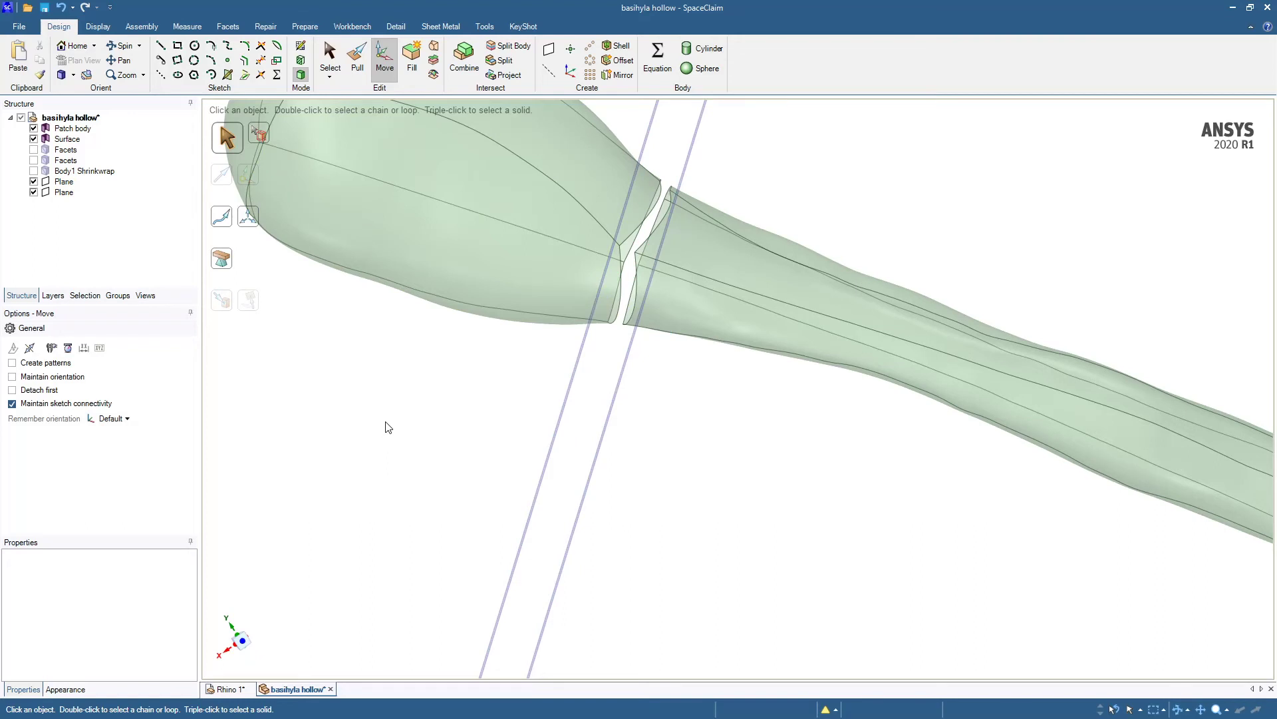
{"action": "mouse_move", "coordinate": [508, 74]}
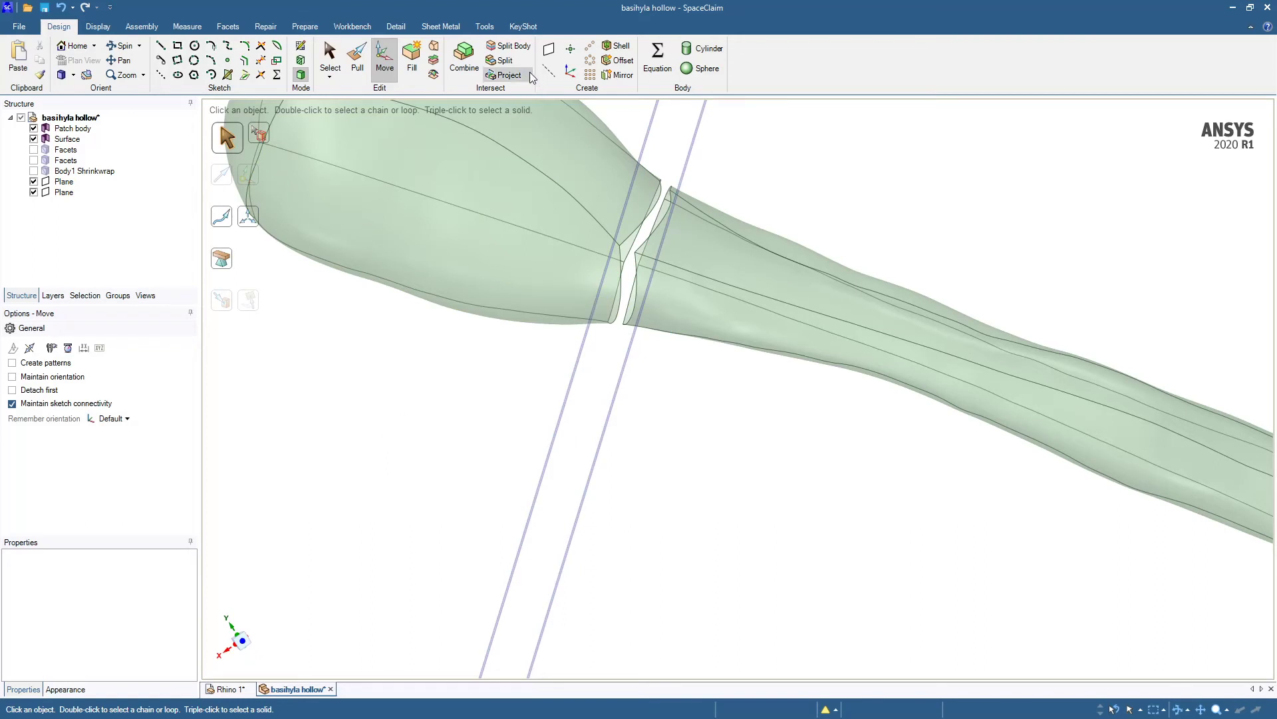
Split the surface ends with both planes as cutters, then hide the two Plane entries
{"action": "left_click", "coordinate": [507, 45]}
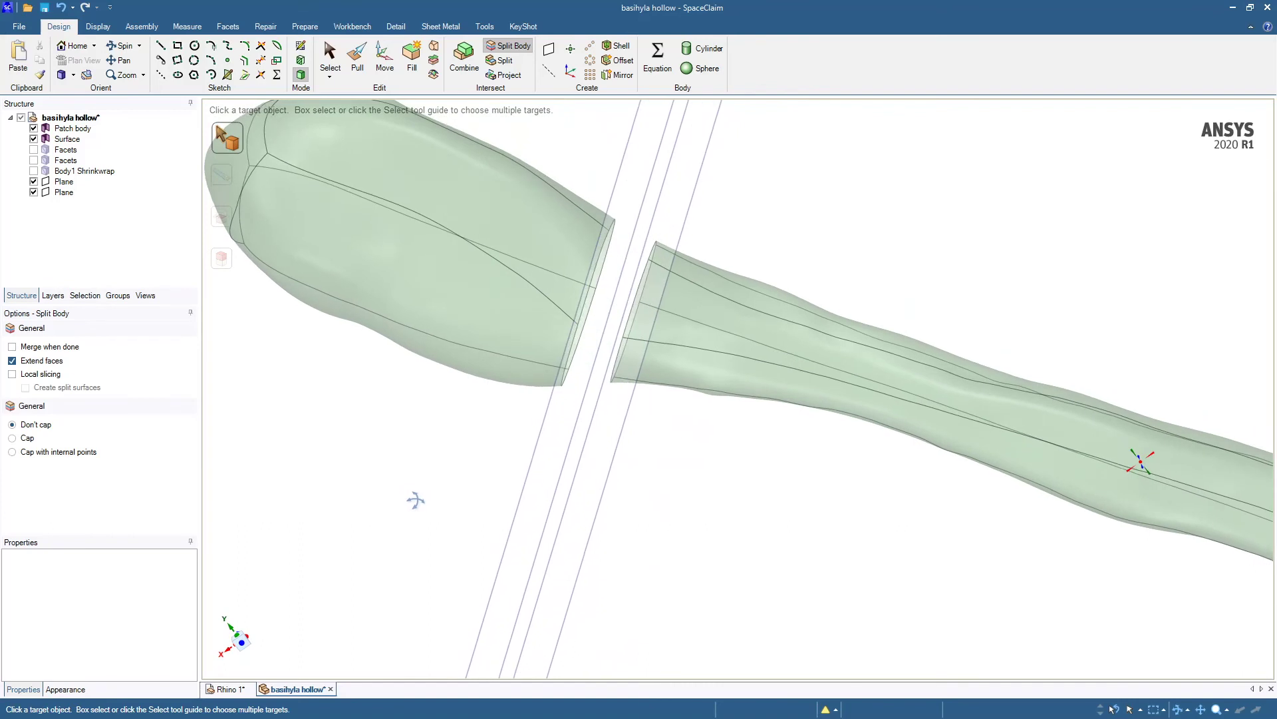
{"action": "mouse_move", "coordinate": [280, 351]}
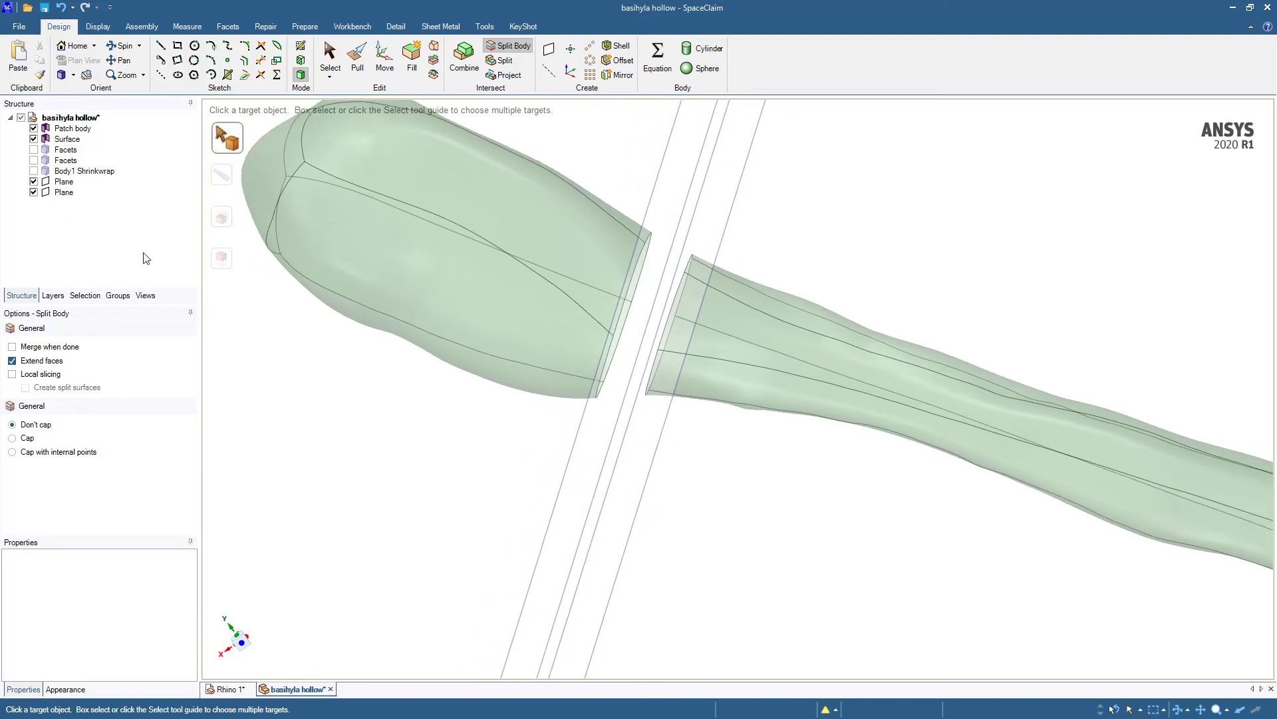
{"action": "left_click", "coordinate": [34, 191]}
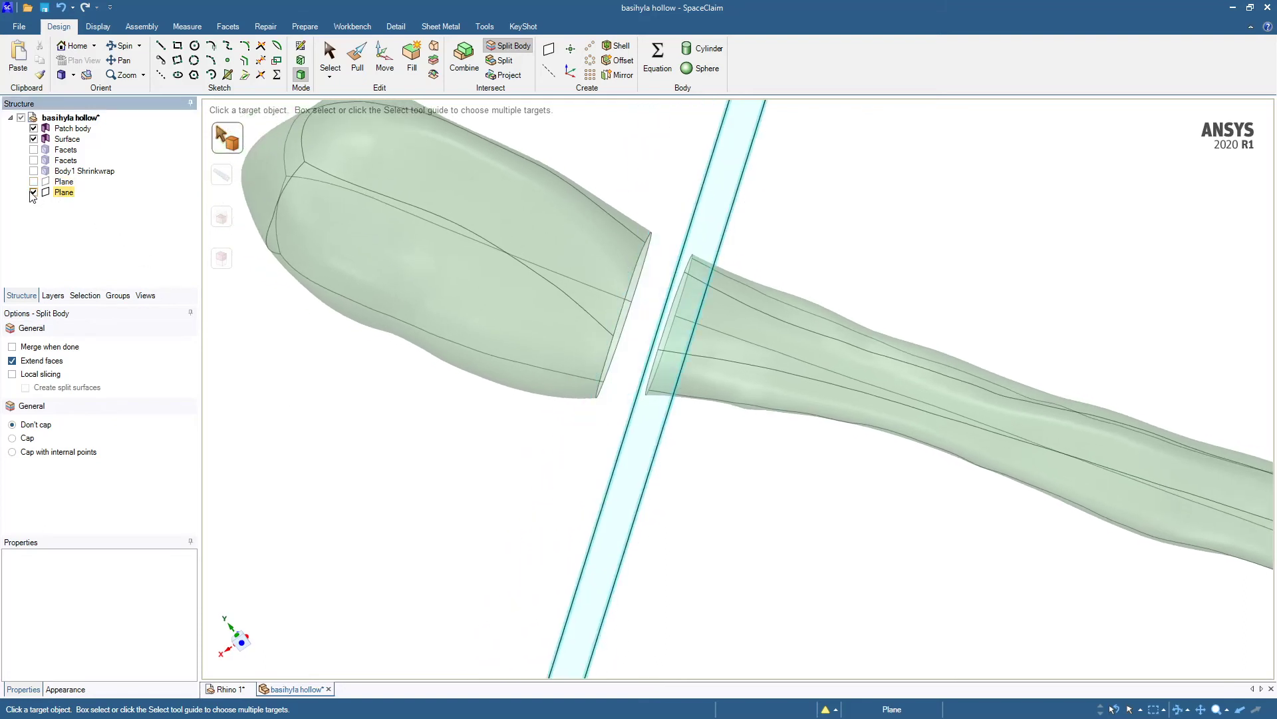
{"action": "left_click", "coordinate": [35, 191]}
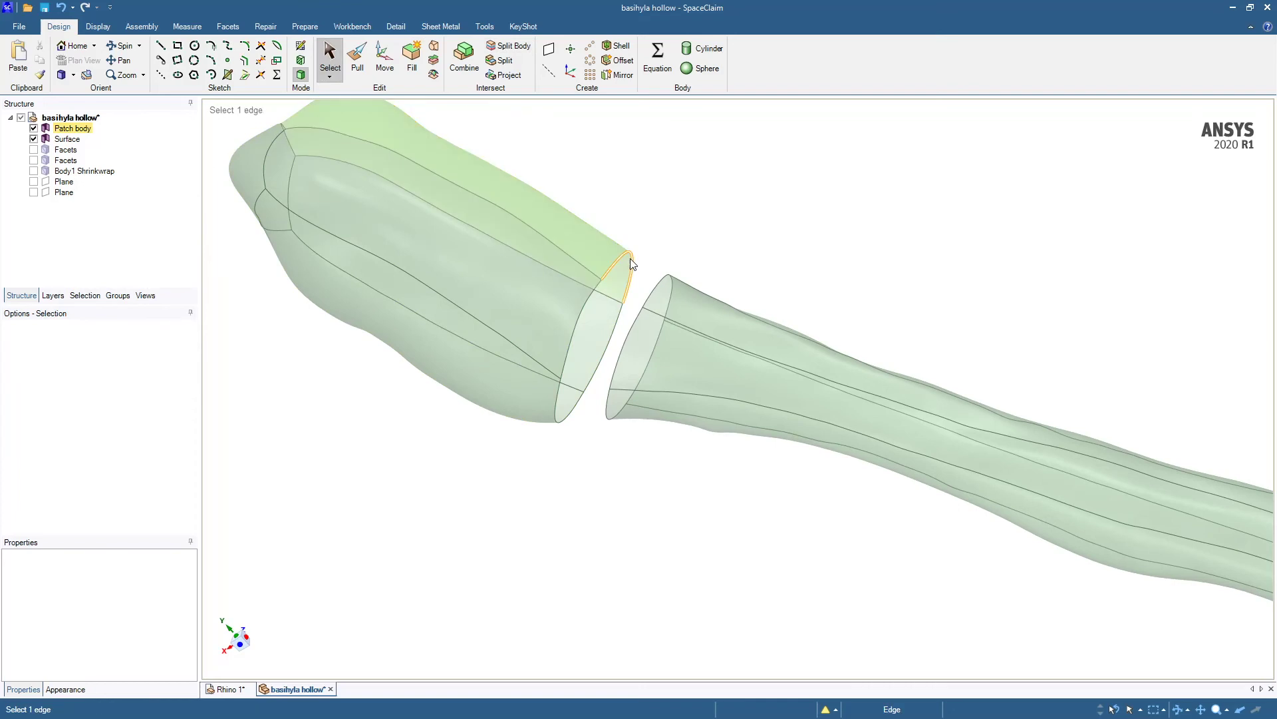
Select the open edge loops on both trimmed ends of the bone surface
{"action": "double_click", "coordinate": [622, 270]}
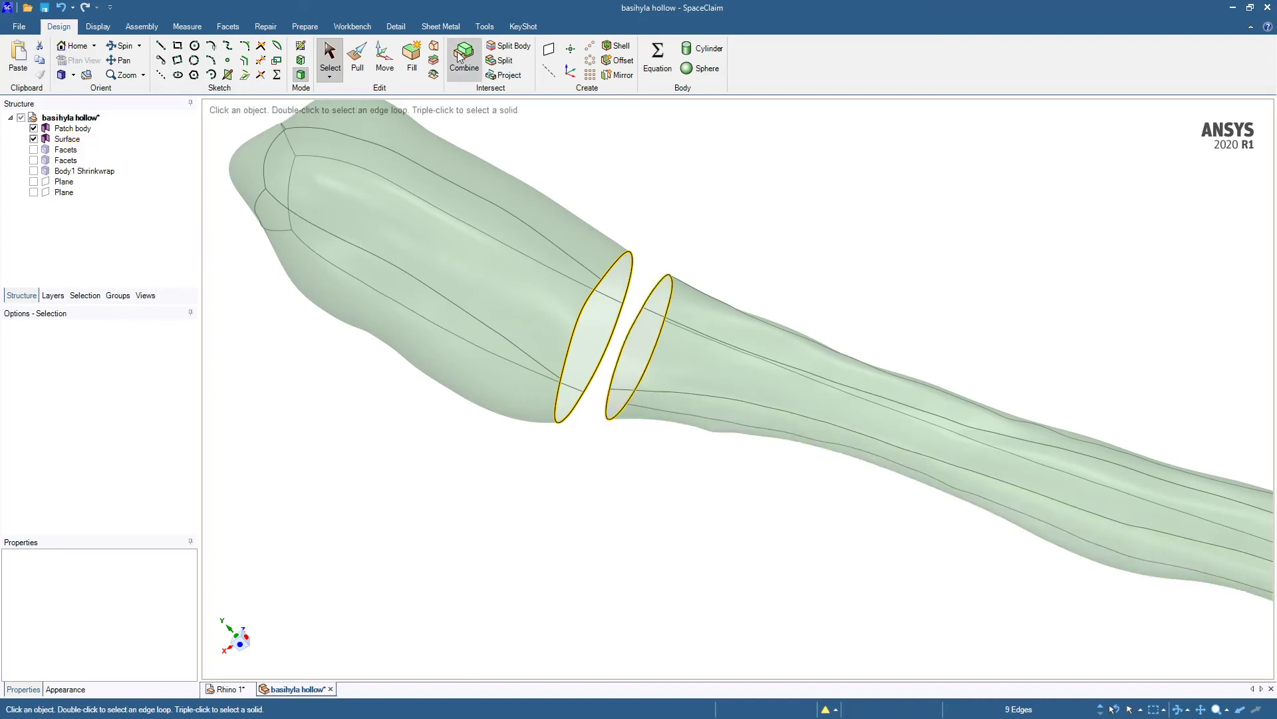
{"action": "mouse_move", "coordinate": [429, 48]}
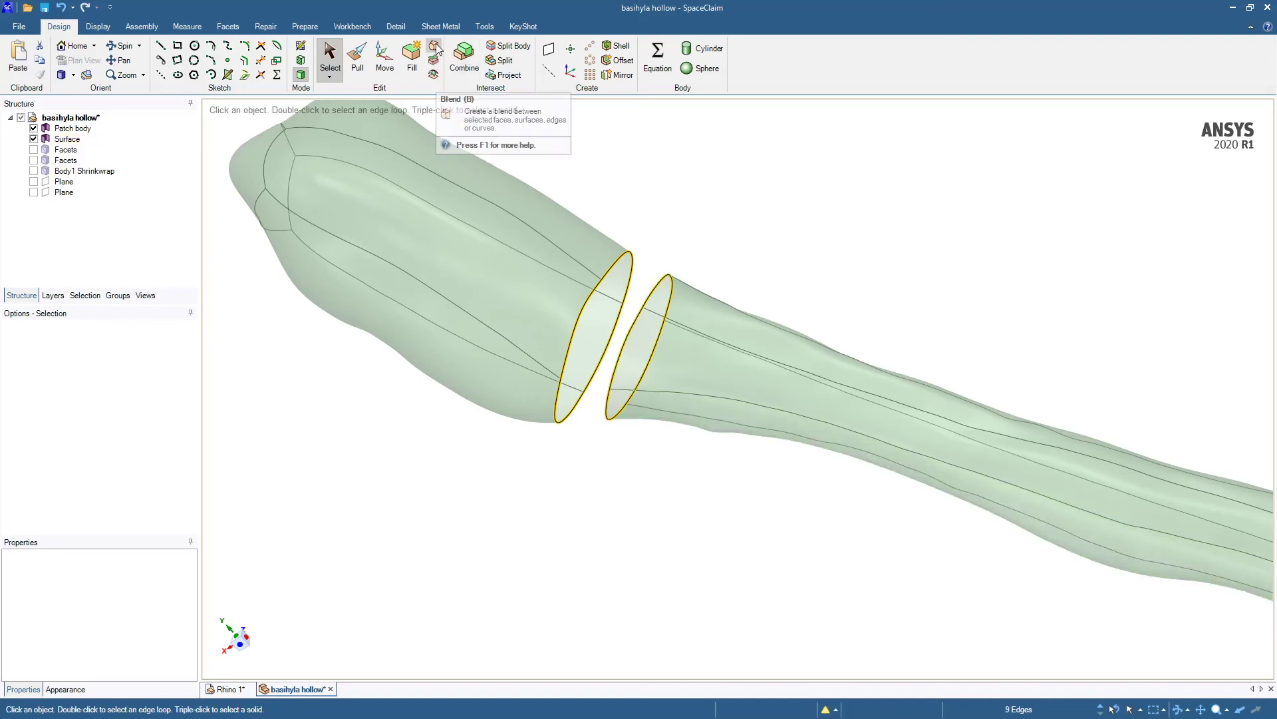
{"action": "mouse_move", "coordinate": [686, 149]}
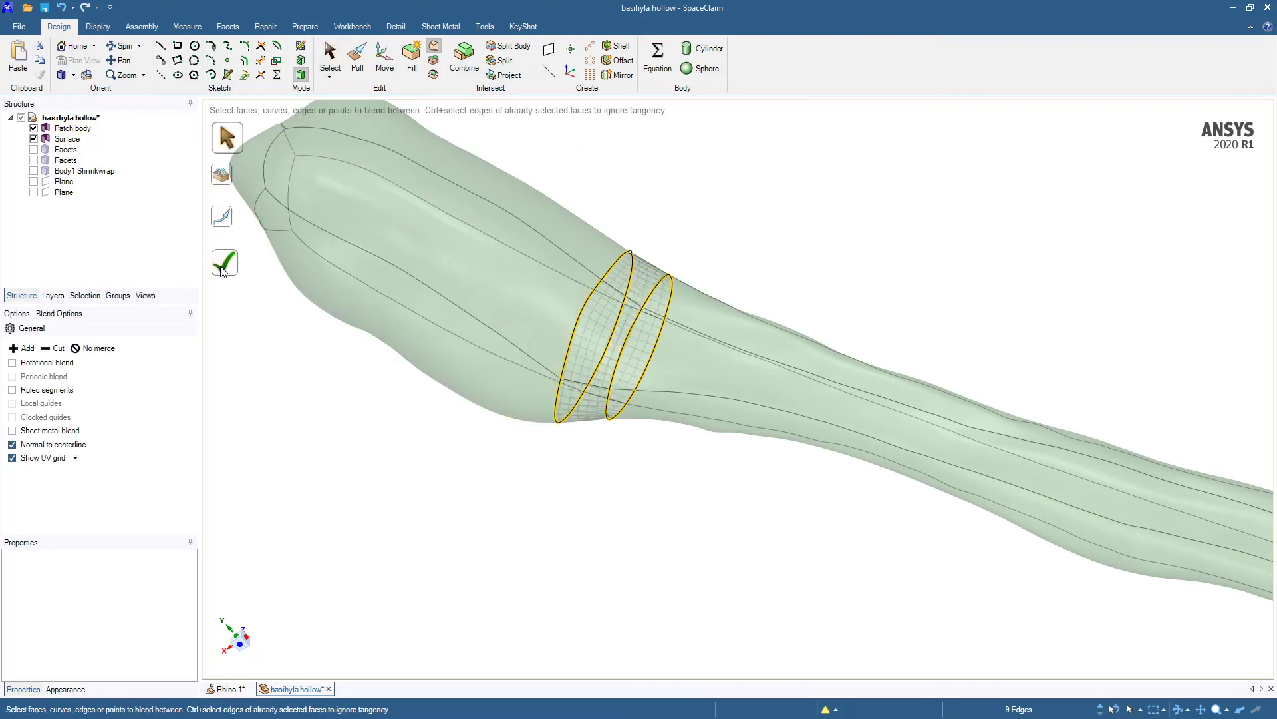
Confirm the blend joining both ends, then select the Patch body in Structure
{"action": "left_click", "coordinate": [224, 262]}
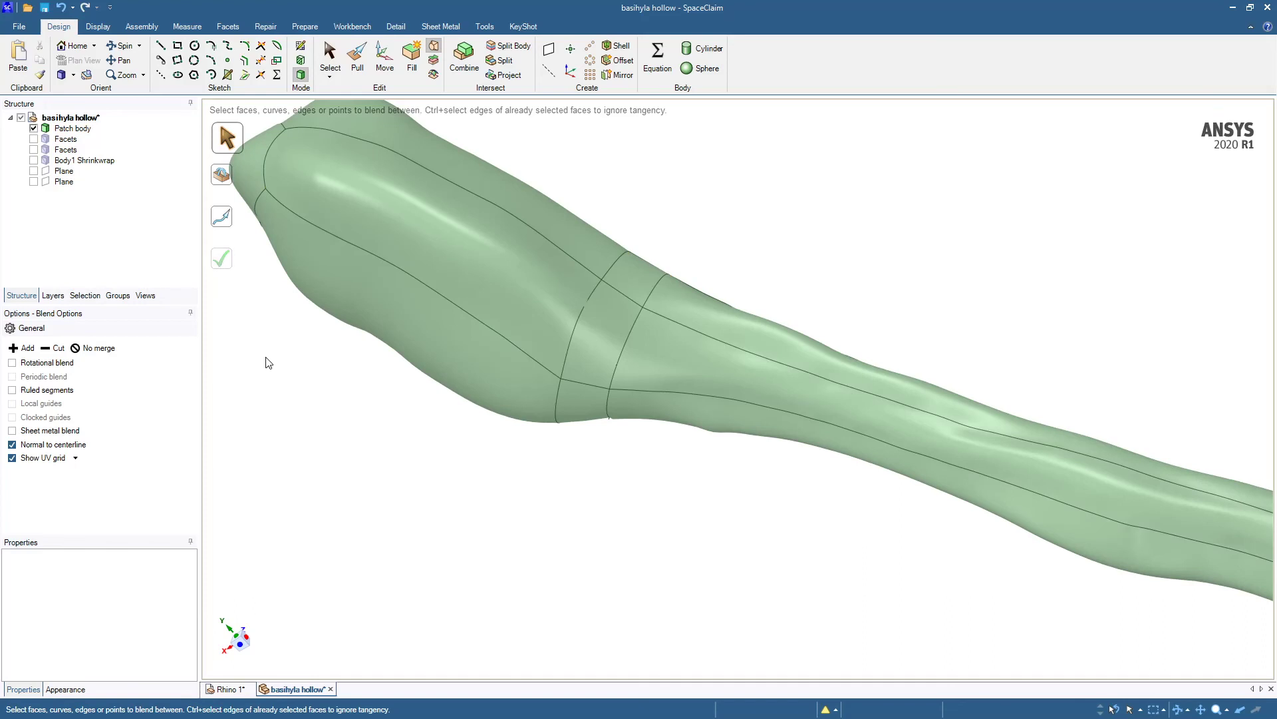
{"action": "mouse_move", "coordinate": [254, 377]}
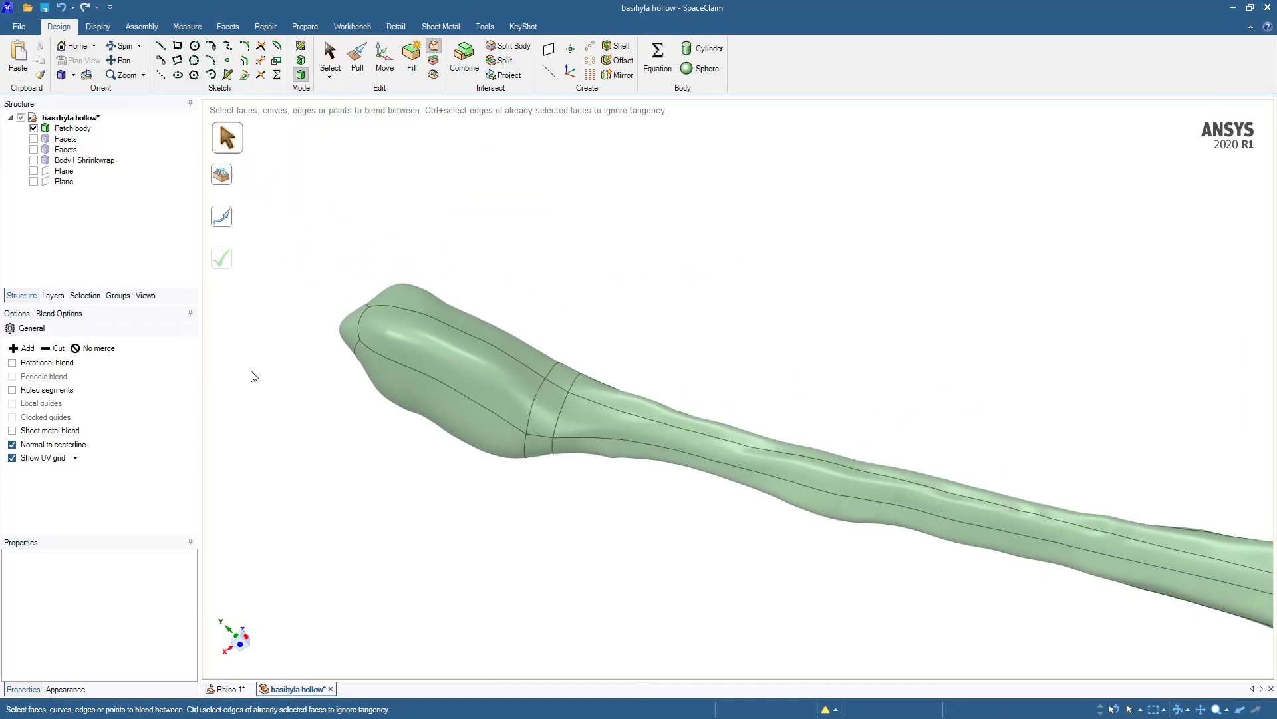
{"action": "left_click", "coordinate": [529, 413]}
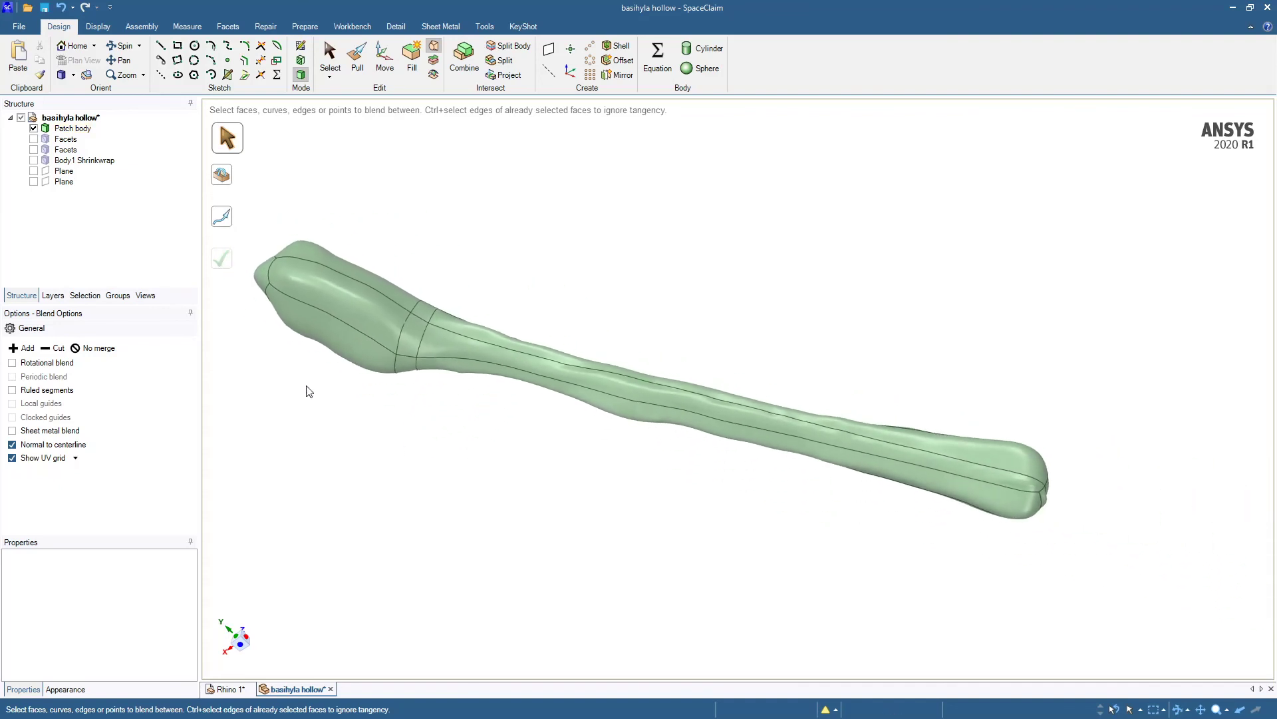
{"action": "left_click", "coordinate": [65, 128]}
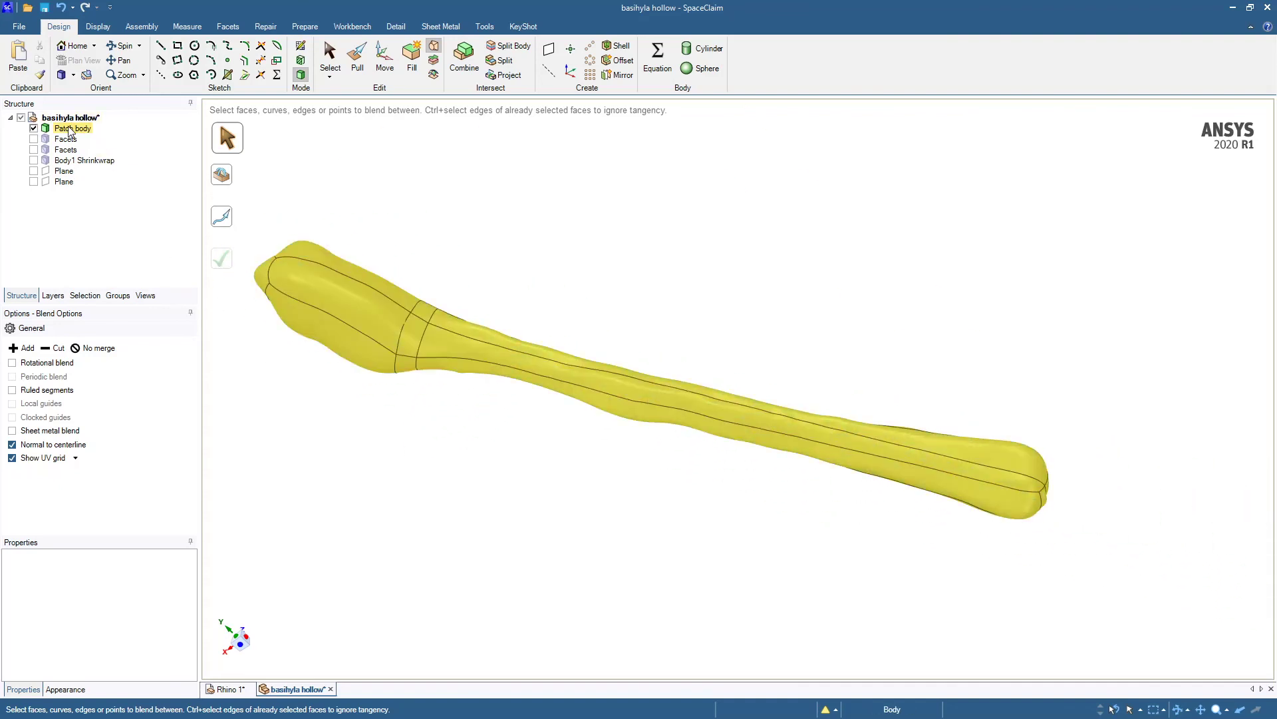